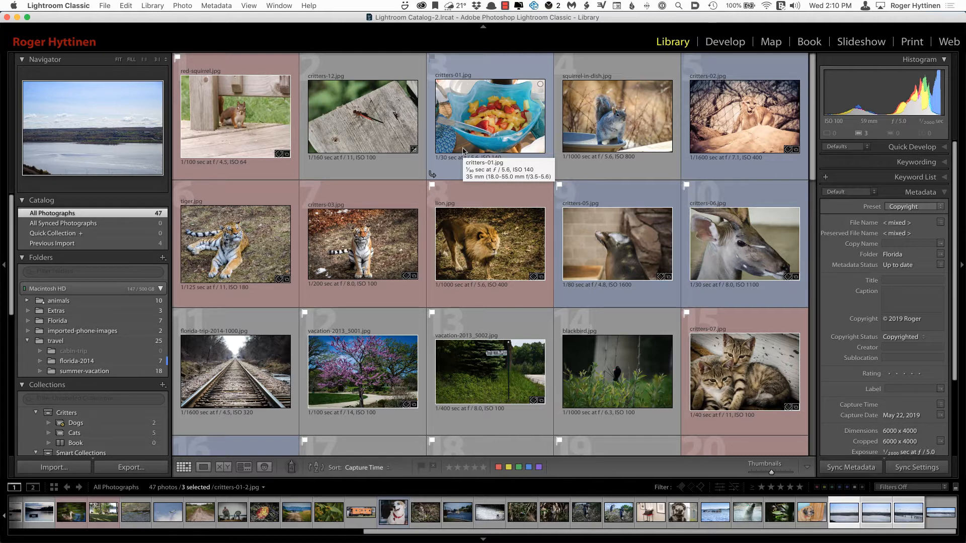
mouse_move(550, 231)
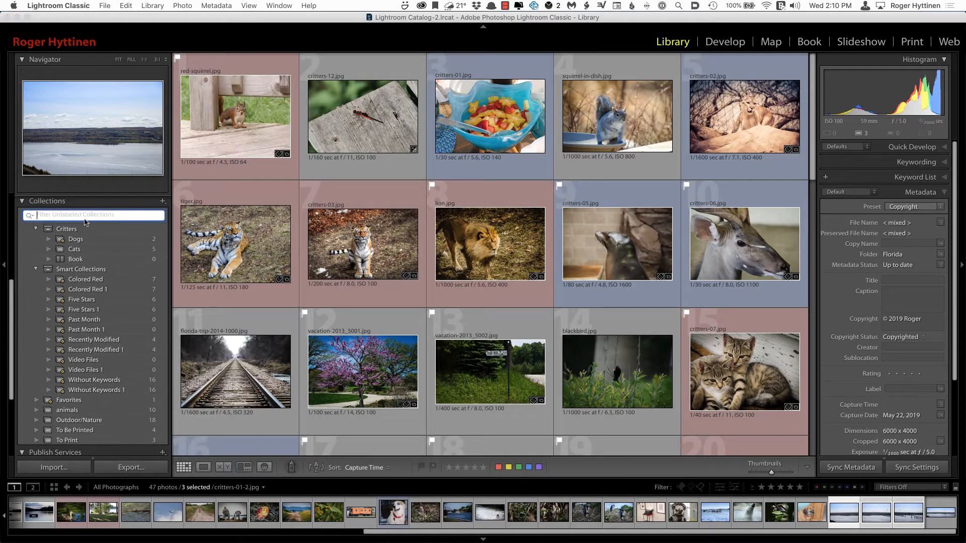
Filter collections to the Purple color label and select the Pets collection set, which holds no photos.
left_click(40, 228)
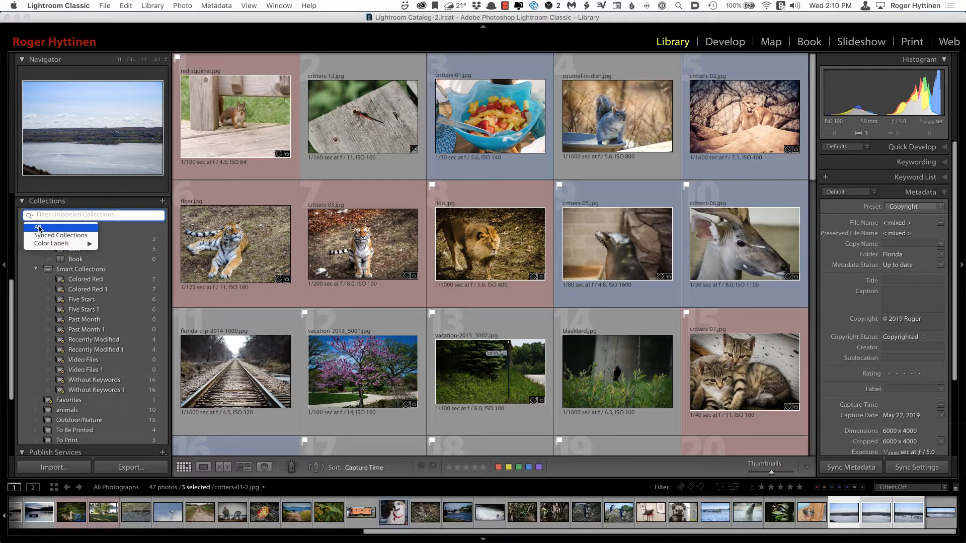
mouse_move(61, 235)
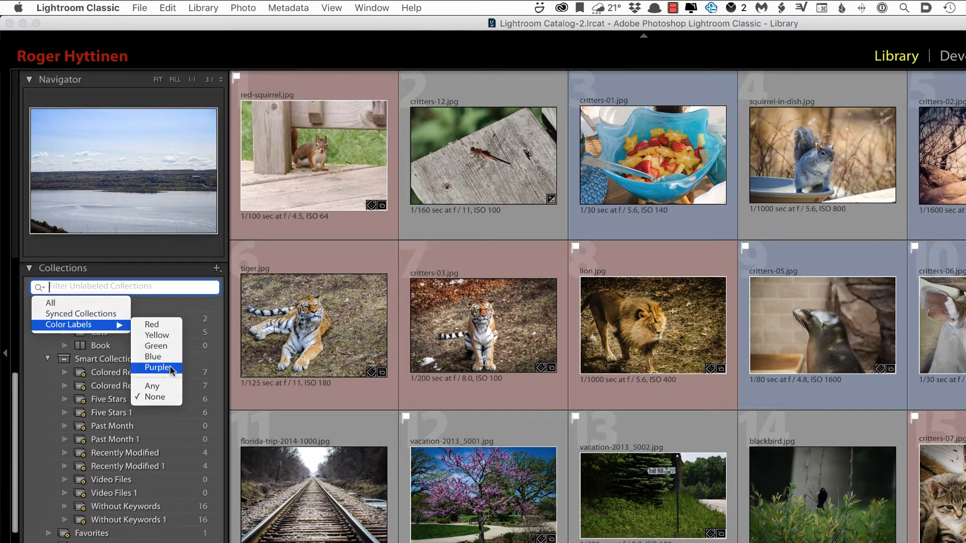
left_click(158, 368)
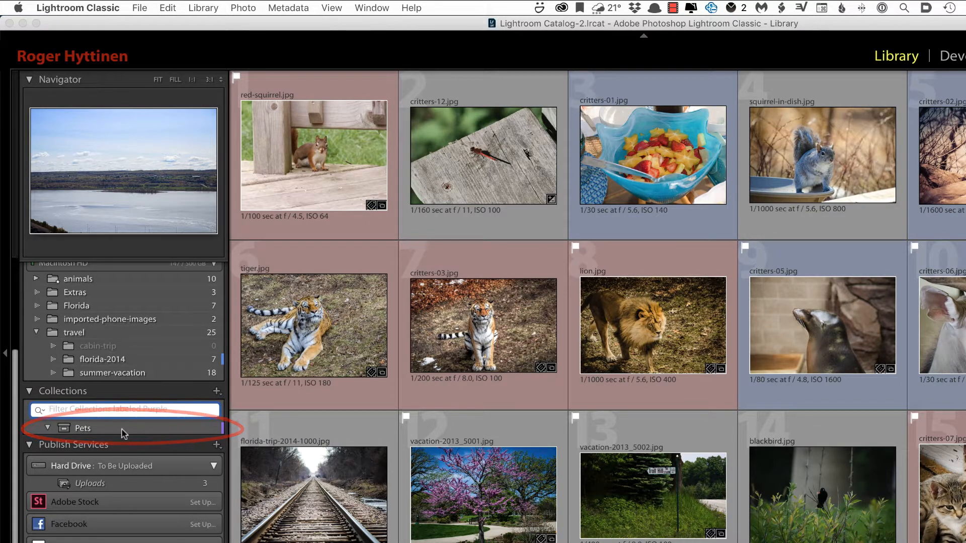
left_click(81, 428)
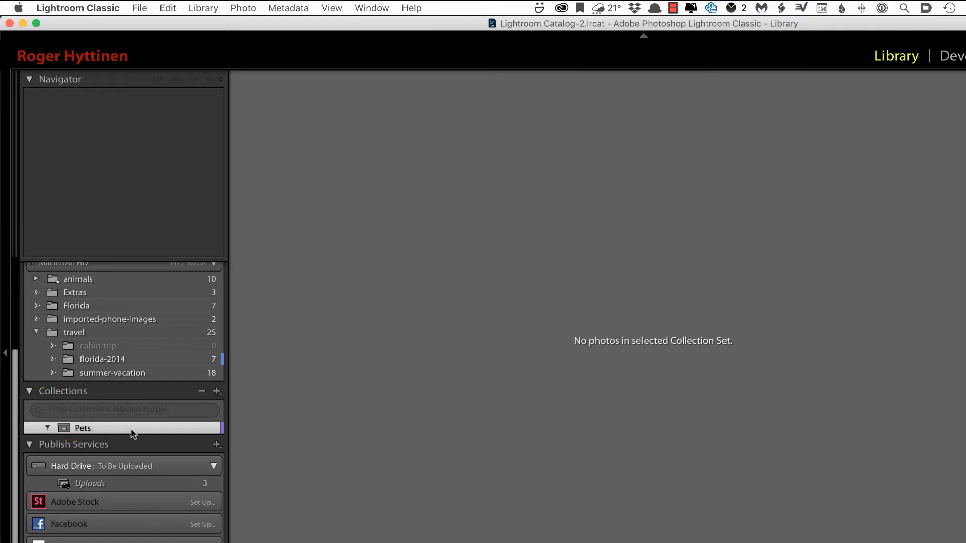
mouse_move(119, 433)
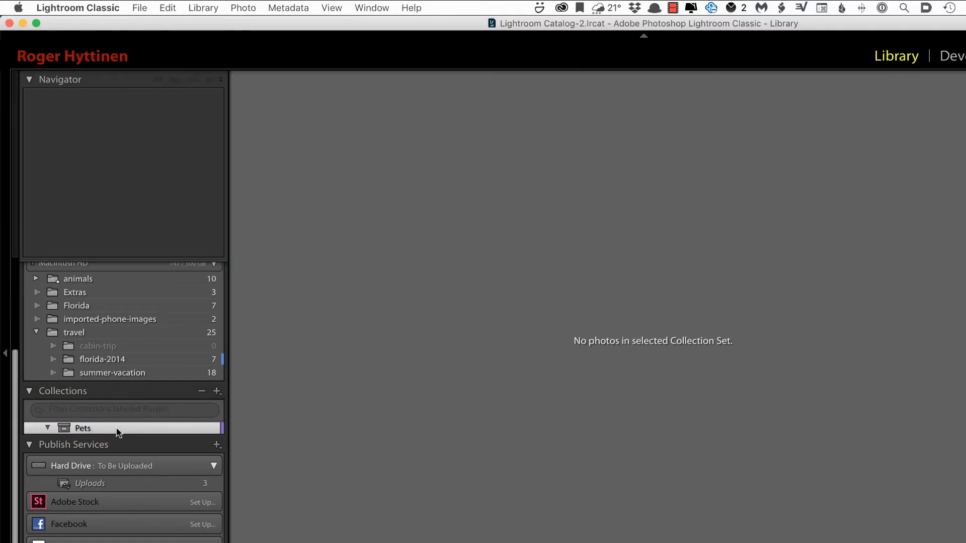
mouse_move(118, 432)
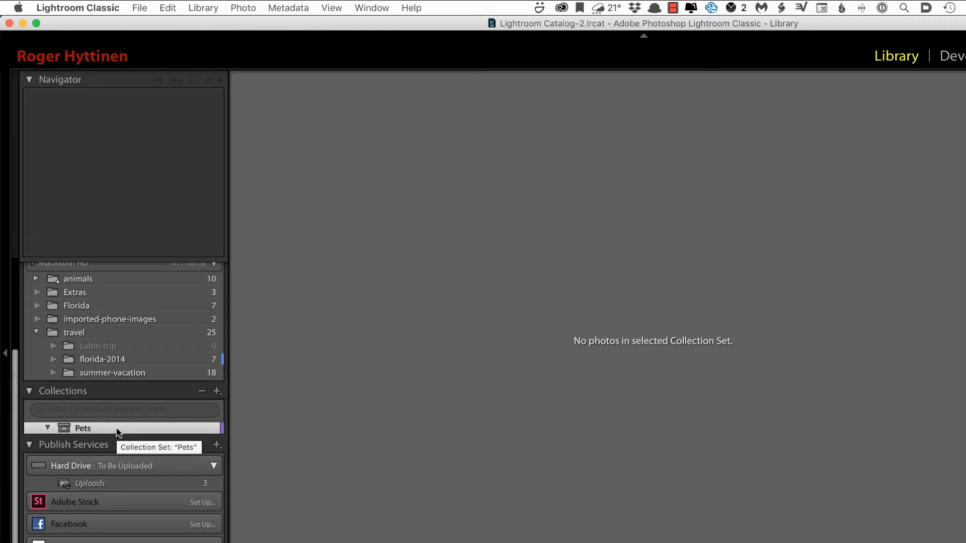
Switch the collection filter from Any color label to None and select the Dogs collection with its two photos.
left_click(40, 409)
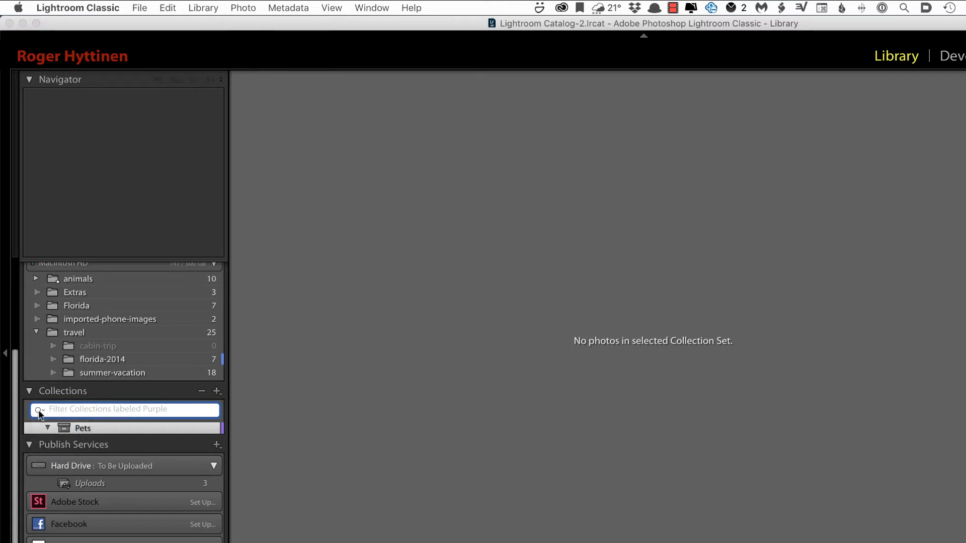
left_click(39, 409)
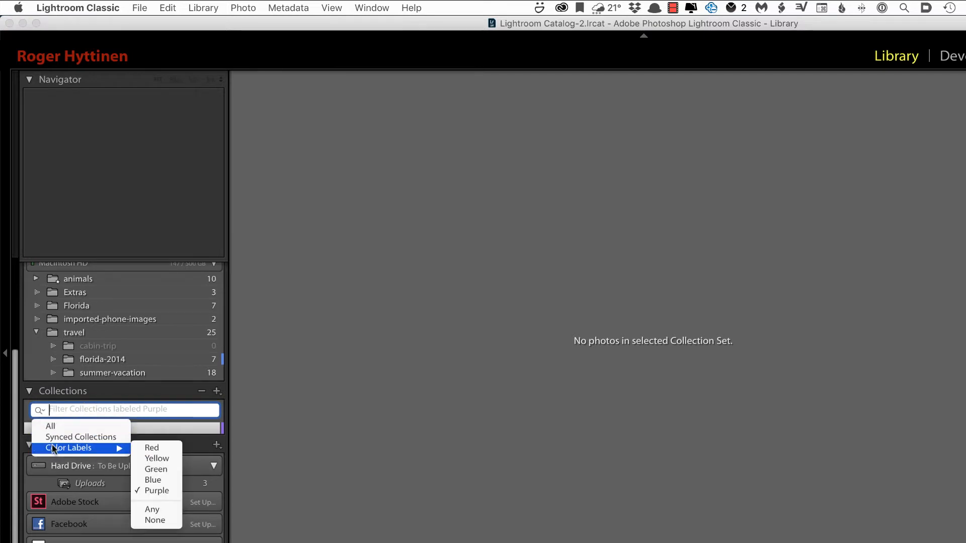
left_click(152, 509)
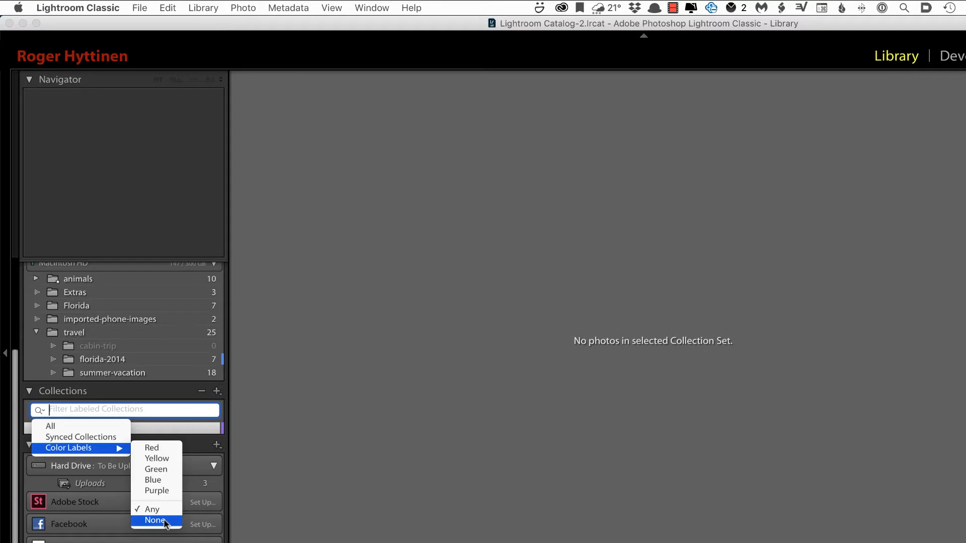
left_click(154, 520)
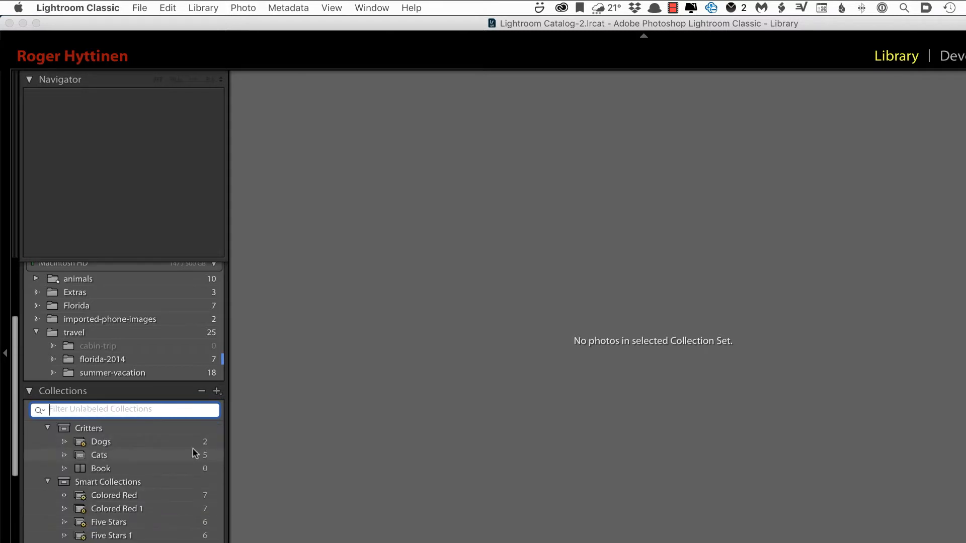
mouse_move(128, 444)
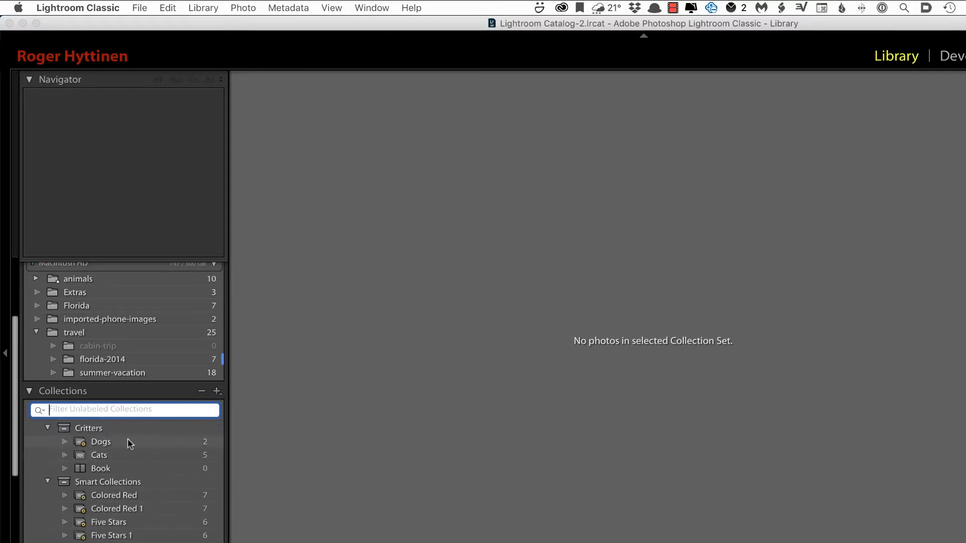
left_click(101, 441)
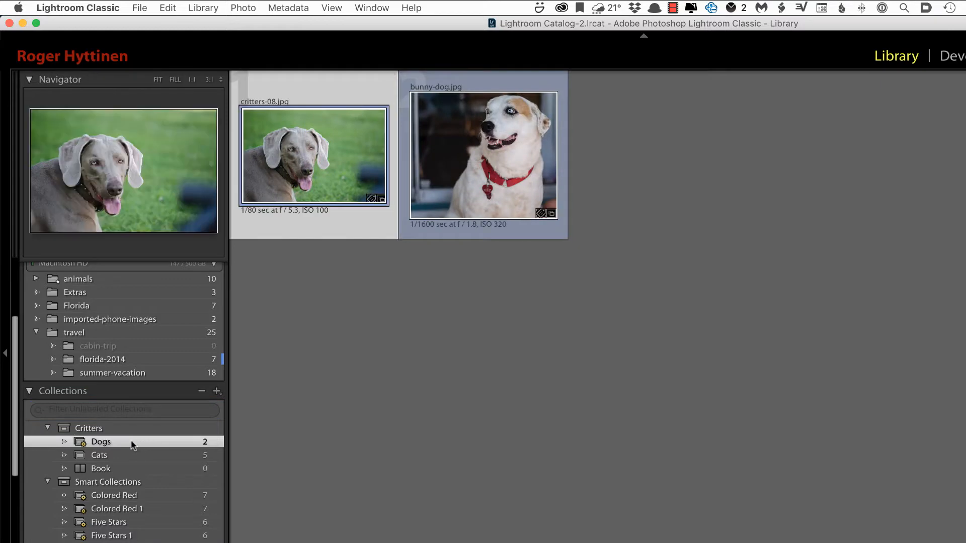
Bring up the Dogs collection's menu to add a Green color label.
right_click(101, 442)
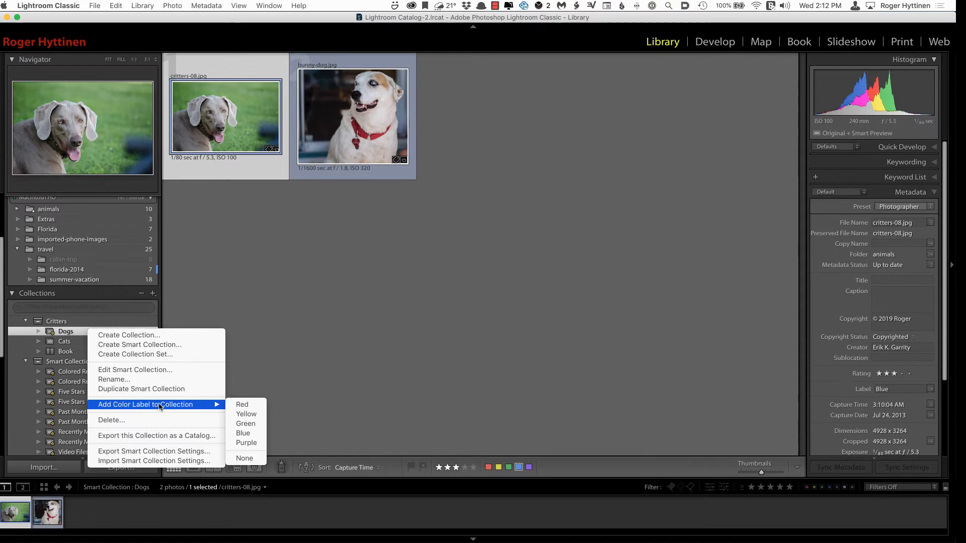
mouse_move(246, 424)
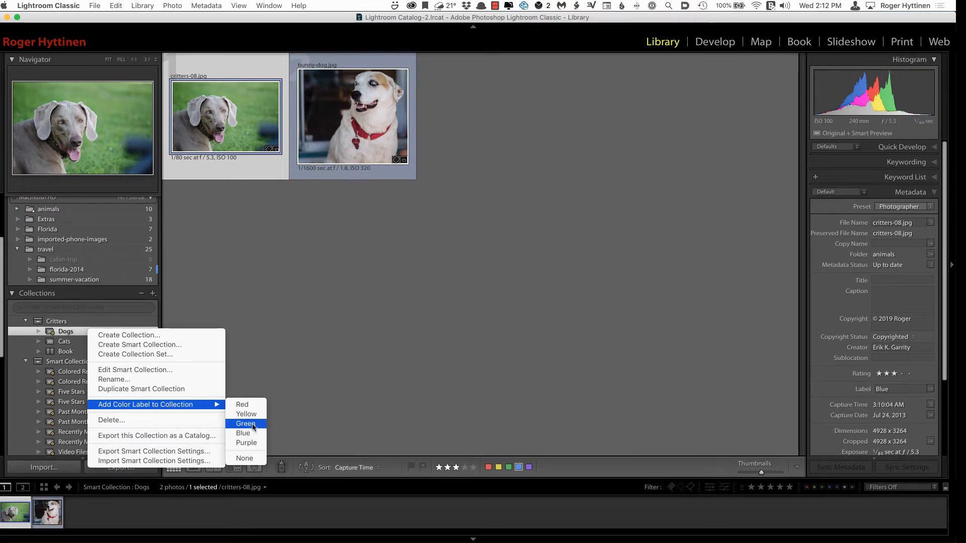
mouse_move(355, 357)
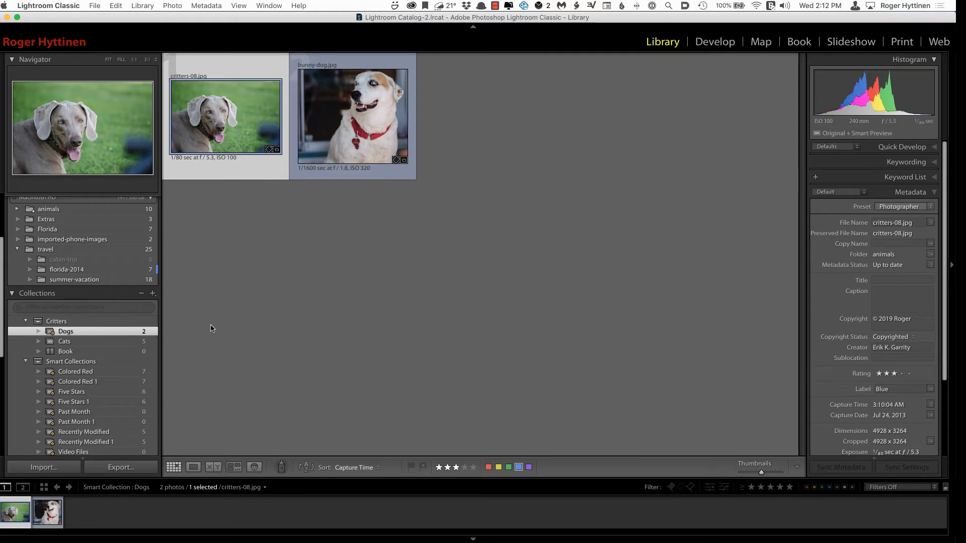
mouse_move(165, 258)
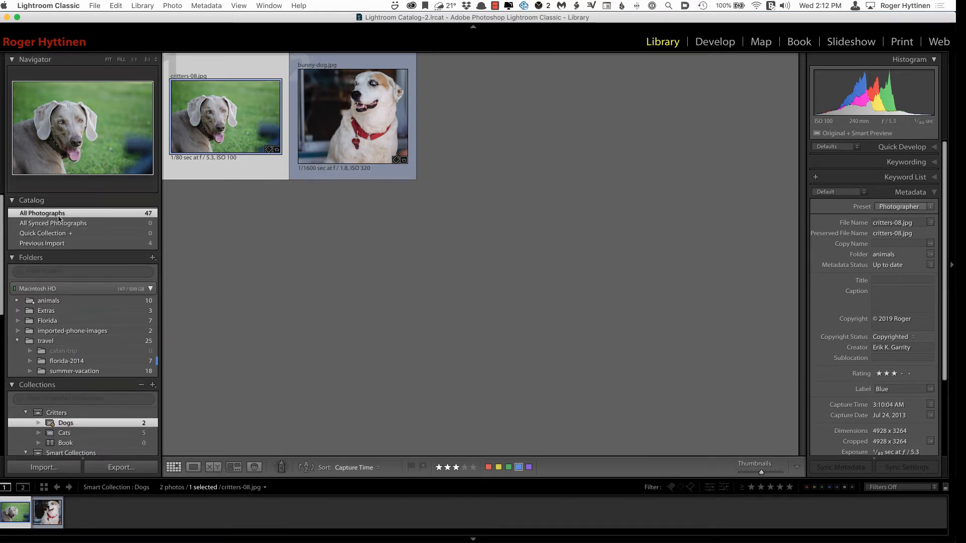
From All Photographs, select the three lake shots and start Photo Merge > Panorama.
left_click(42, 213)
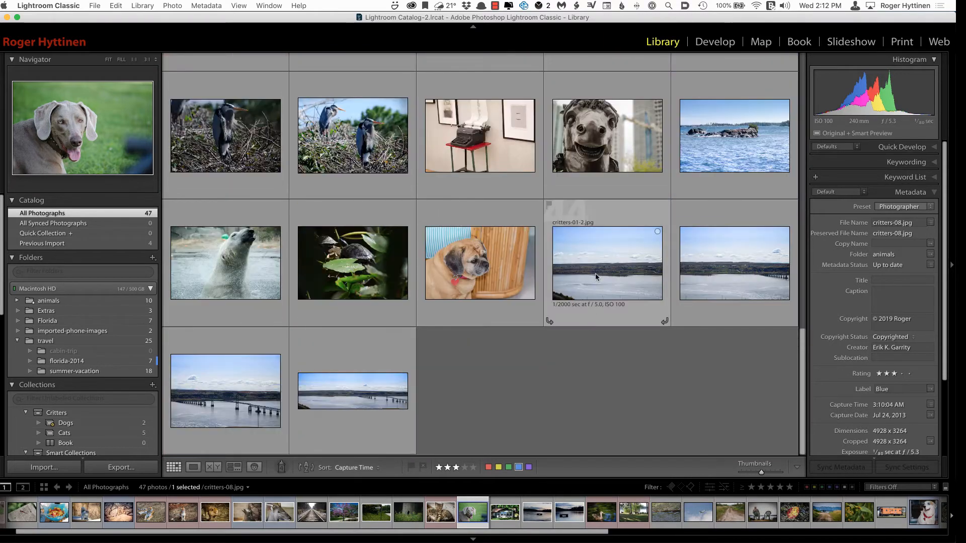
left_click(734, 262)
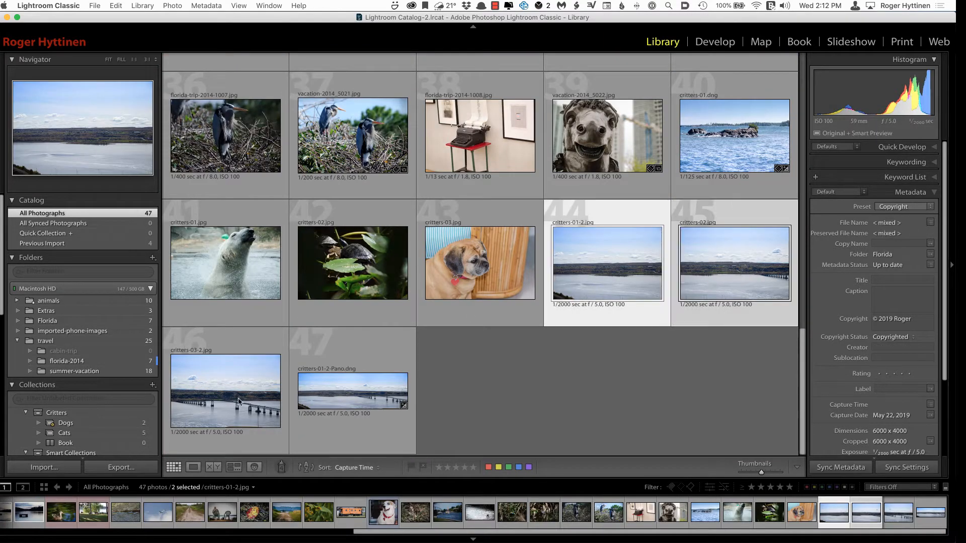
left_click(172, 6)
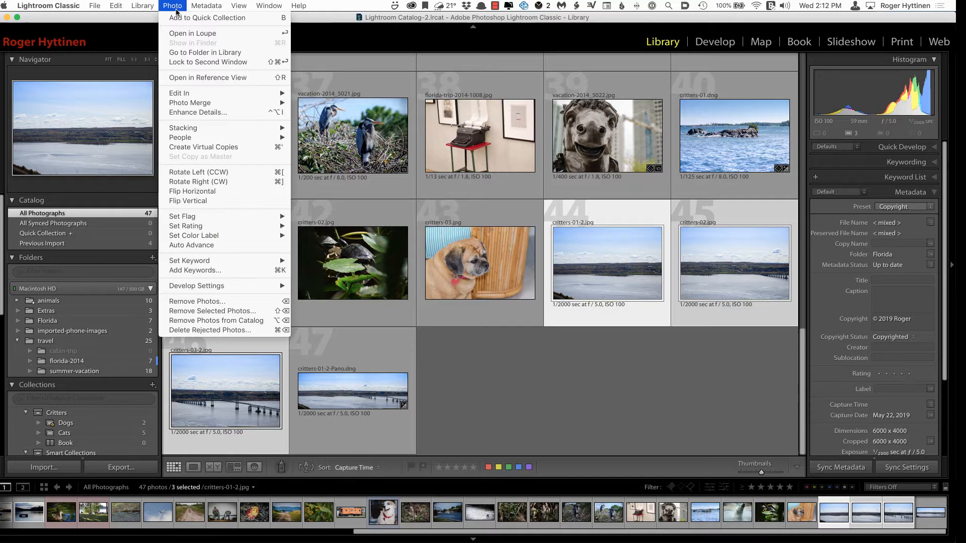
mouse_move(191, 102)
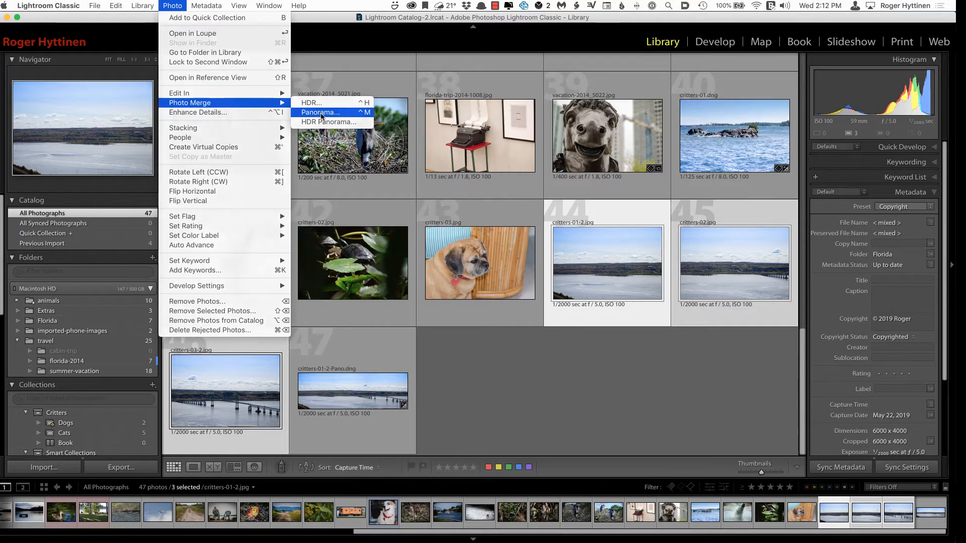
left_click(318, 112)
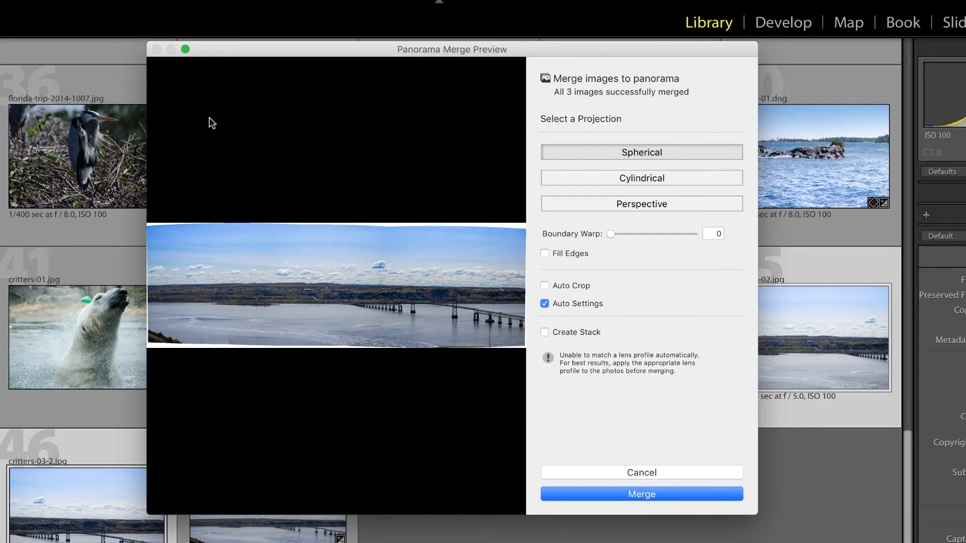
mouse_move(493, 226)
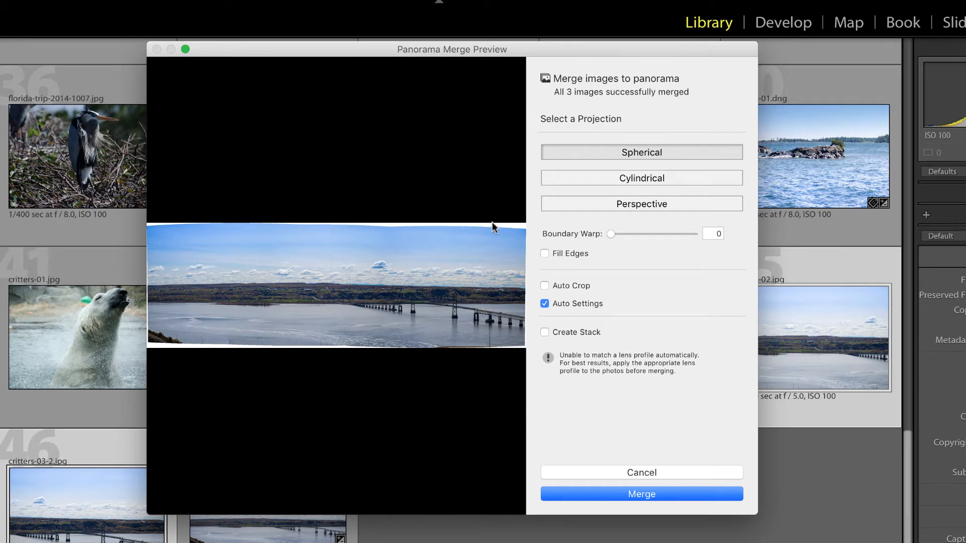
mouse_move(198, 352)
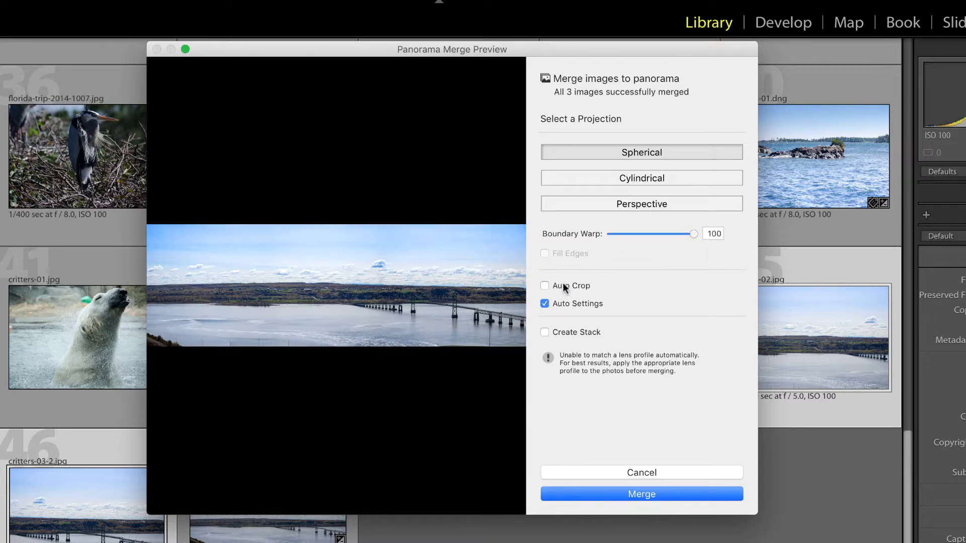
mouse_move(637, 282)
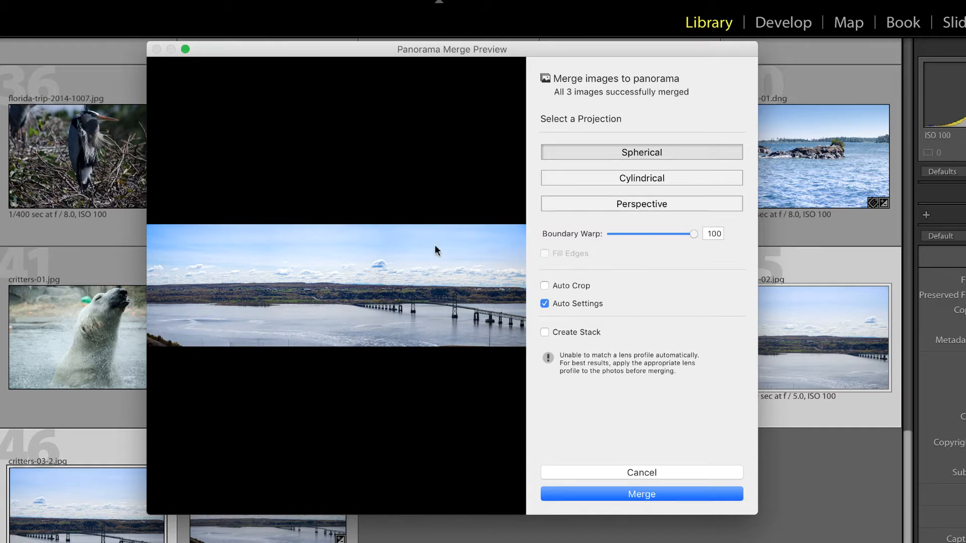
mouse_move(462, 245)
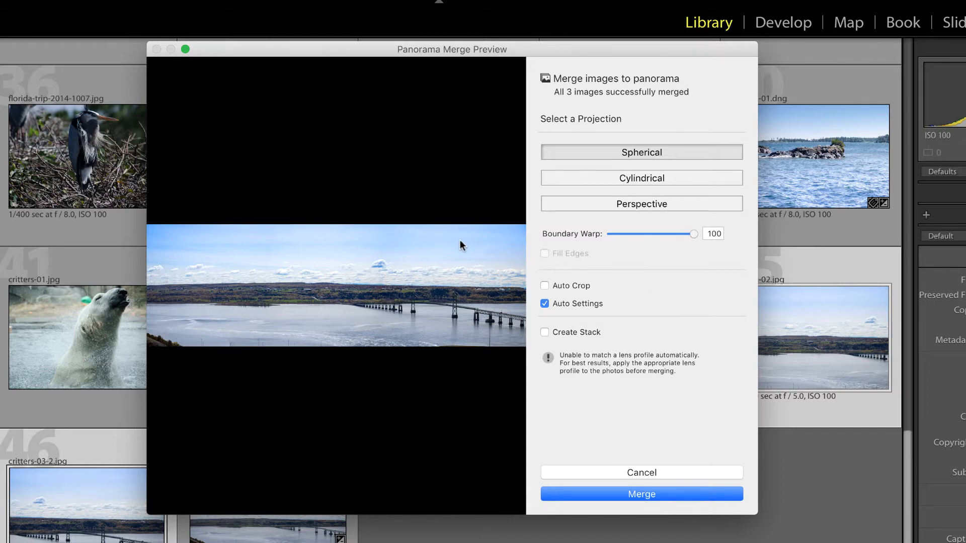
mouse_move(485, 66)
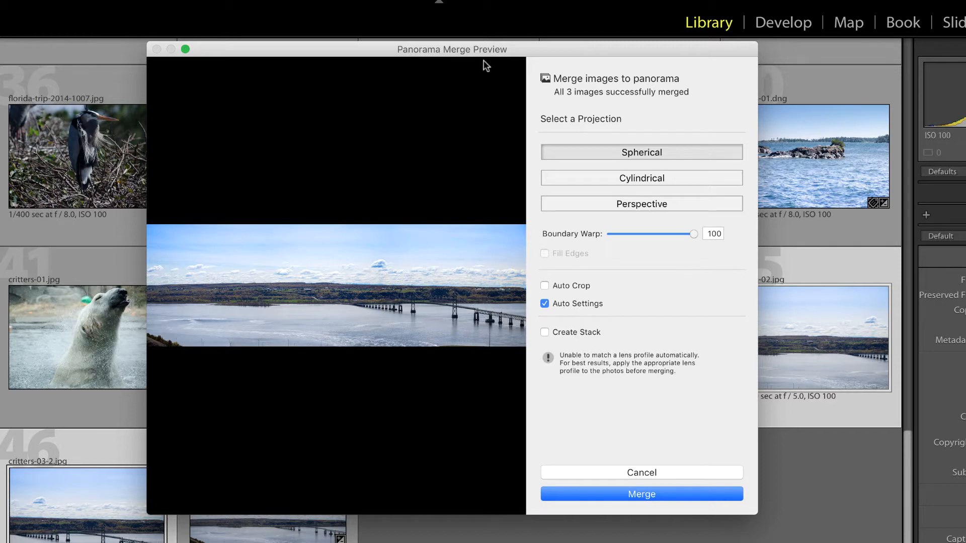
mouse_move(582, 294)
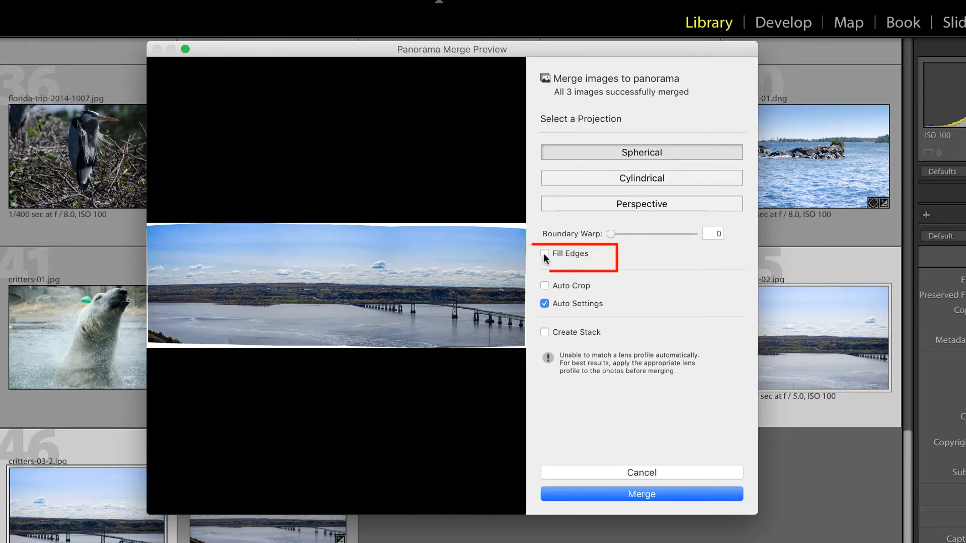
Merge the three photos as a Spherical panorama with Fill Edges enabled.
left_click(544, 253)
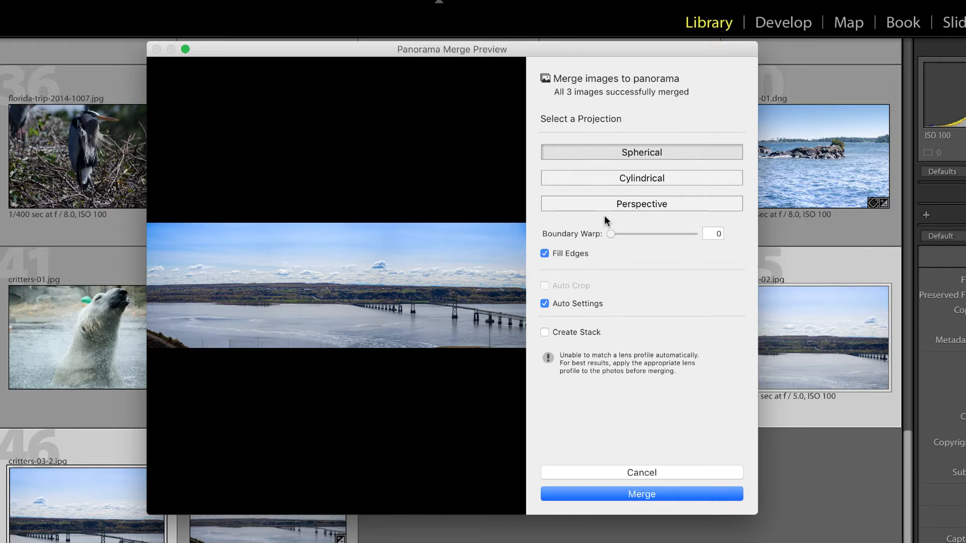
mouse_move(615, 296)
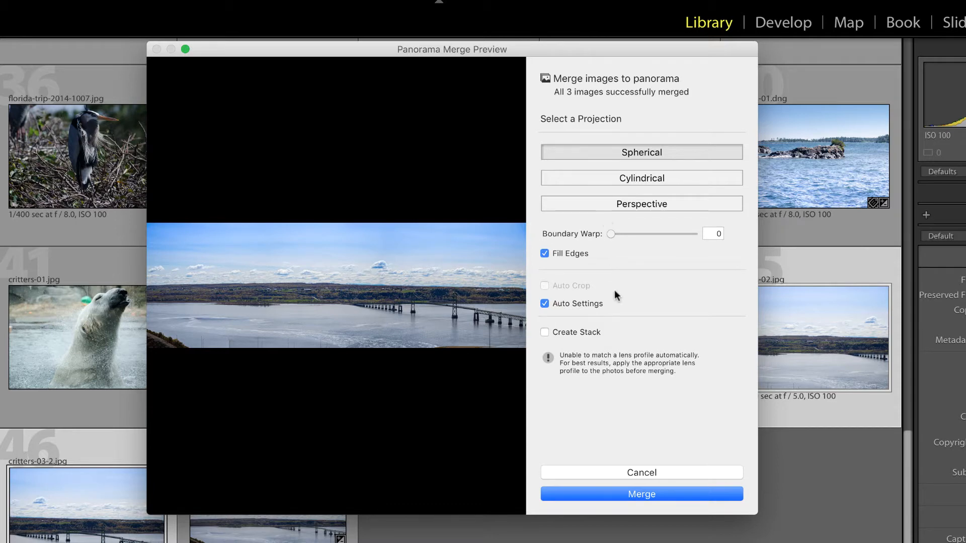
mouse_move(577, 262)
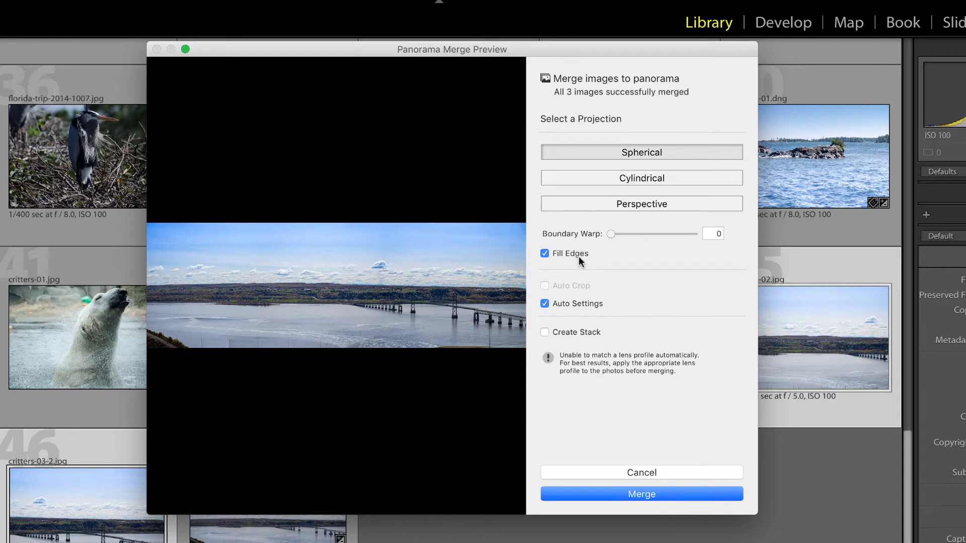
mouse_move(557, 265)
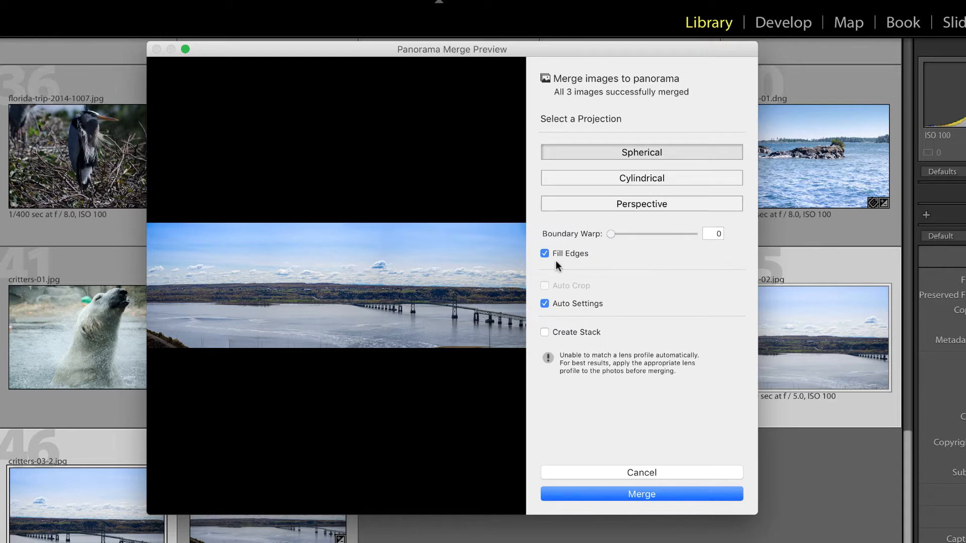
mouse_move(712, 442)
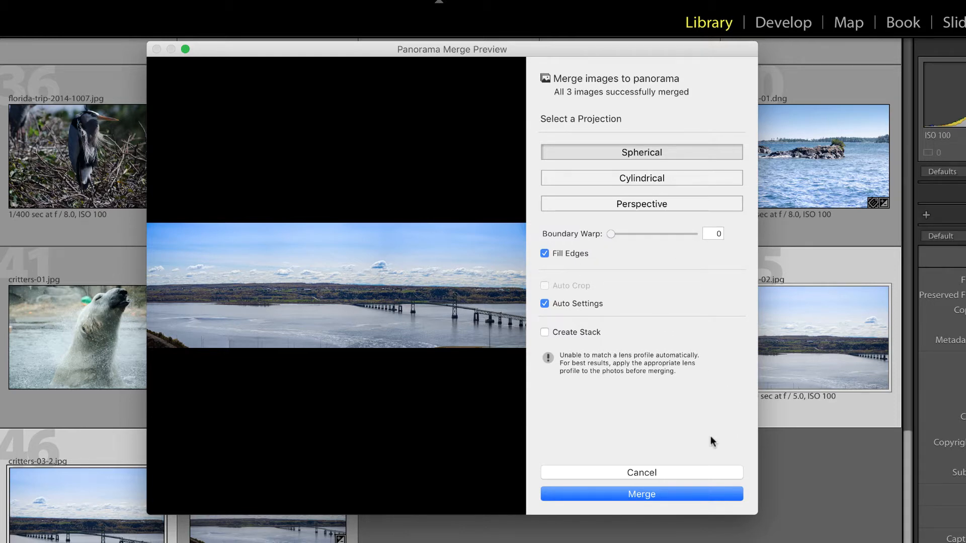
left_click(640, 493)
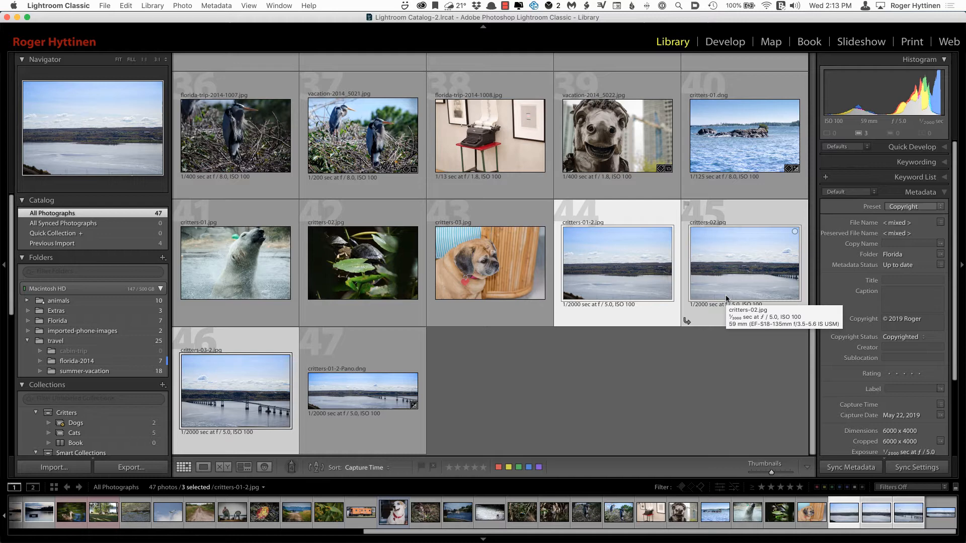
mouse_move(726, 299)
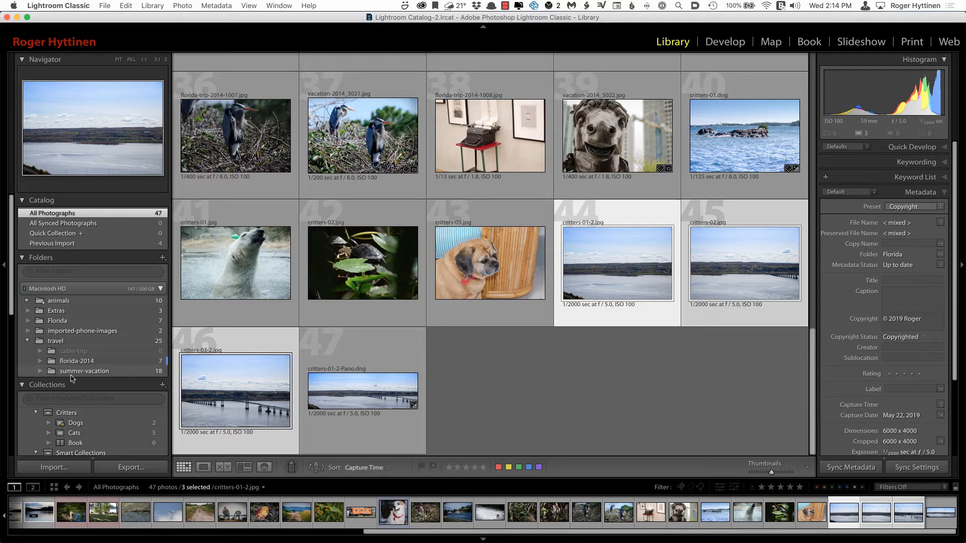
mouse_move(483, 530)
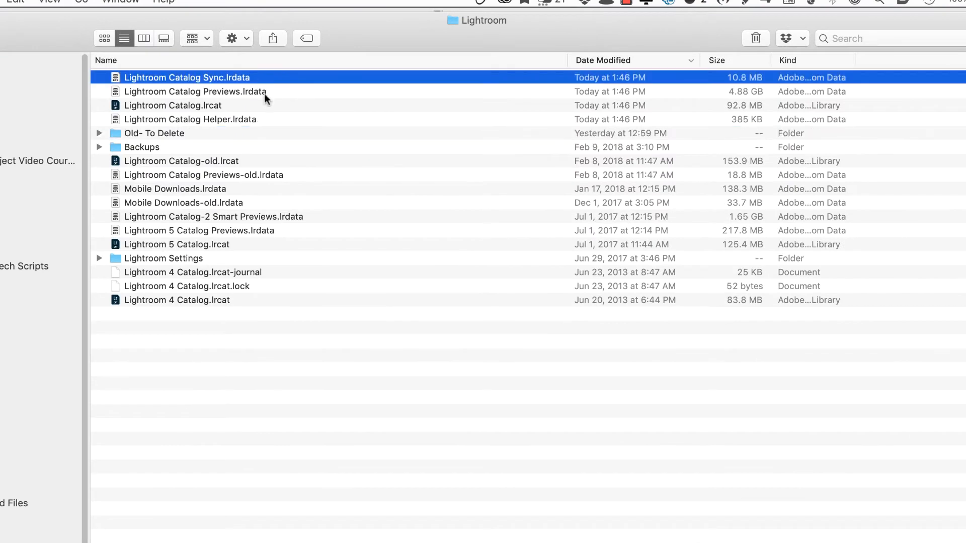
Select the four current Lightroom Catalog files in Finder's Lightroom folder.
left_click(190, 118)
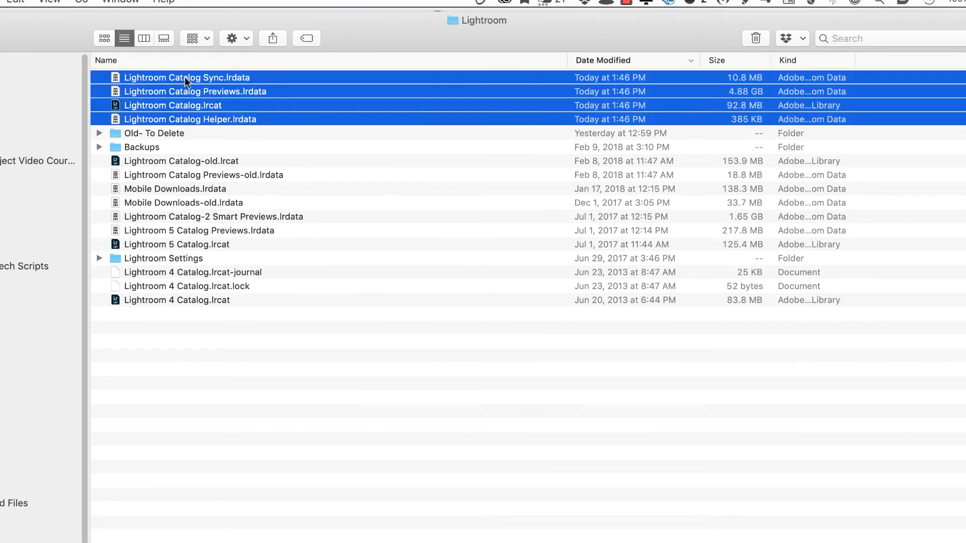
mouse_move(220, 102)
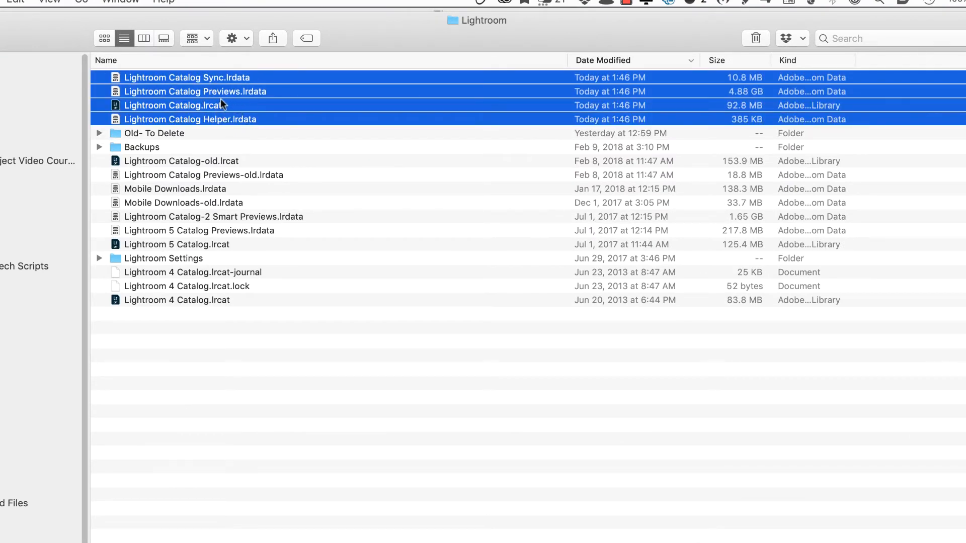
mouse_move(209, 99)
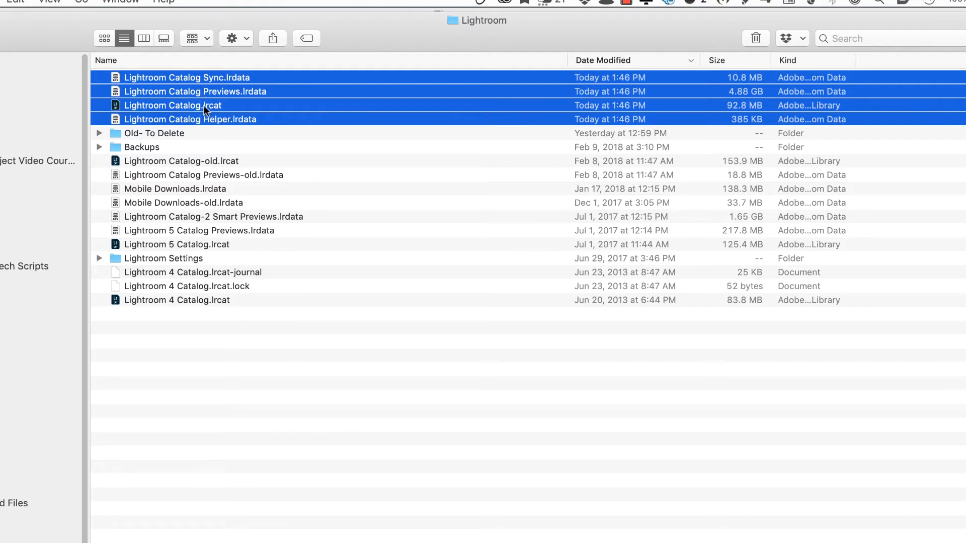
mouse_move(219, 110)
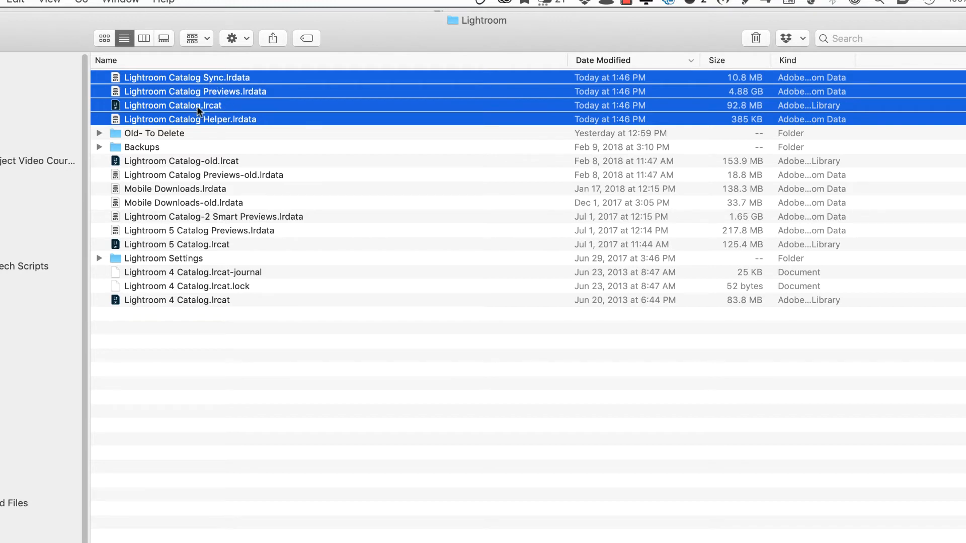
mouse_move(171, 116)
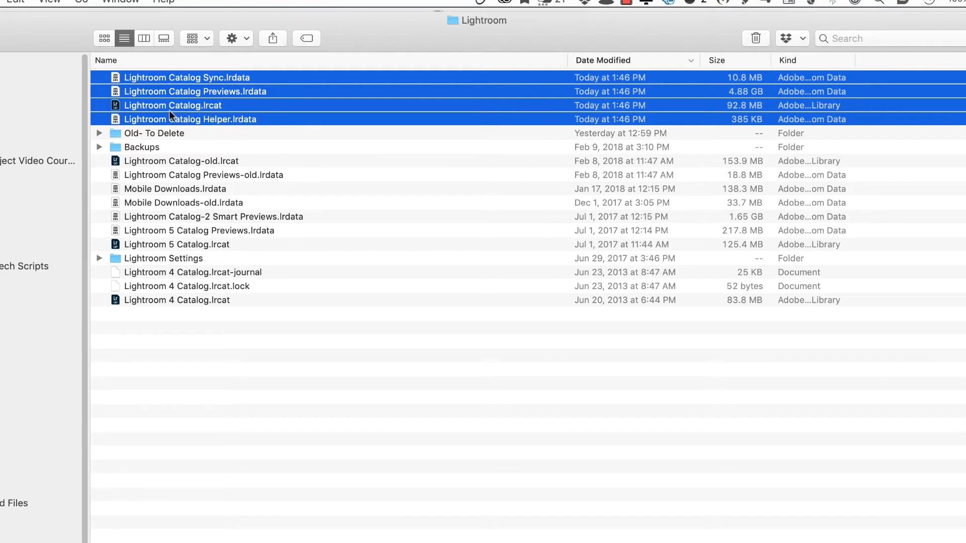
mouse_move(180, 109)
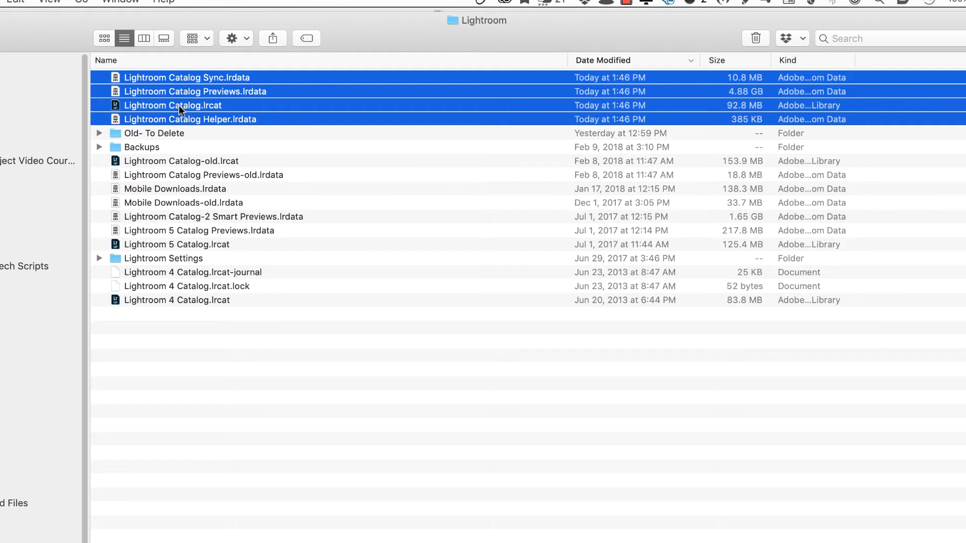
mouse_move(299, 103)
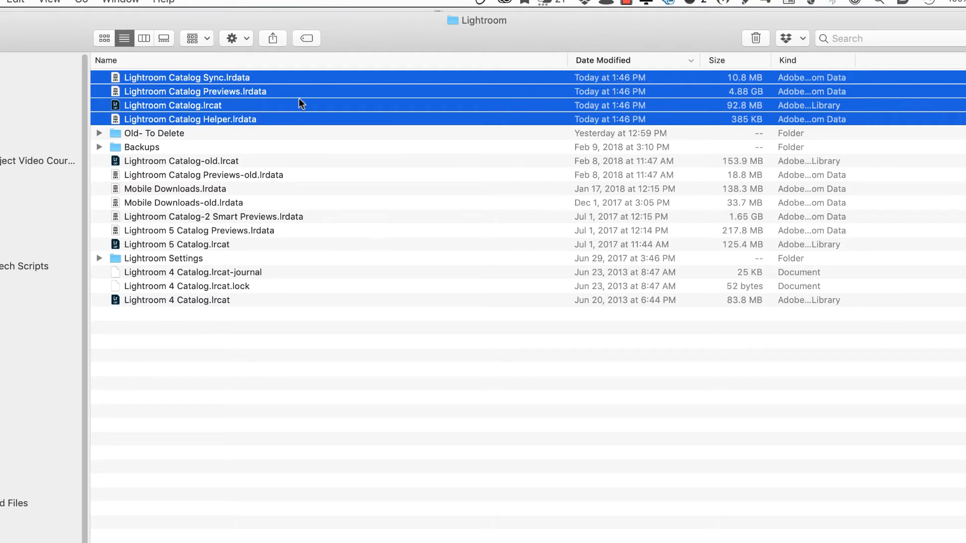
mouse_move(142, 141)
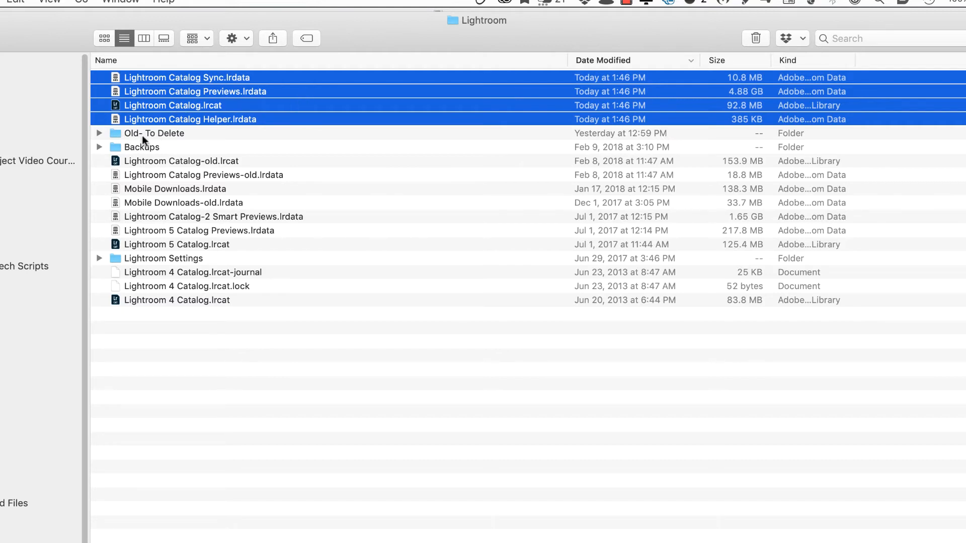
mouse_move(232, 130)
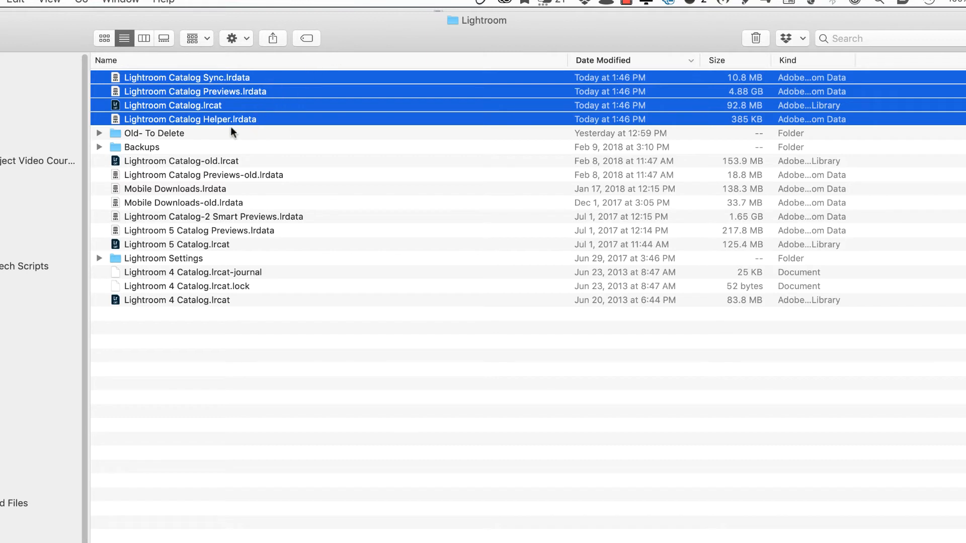
mouse_move(159, 133)
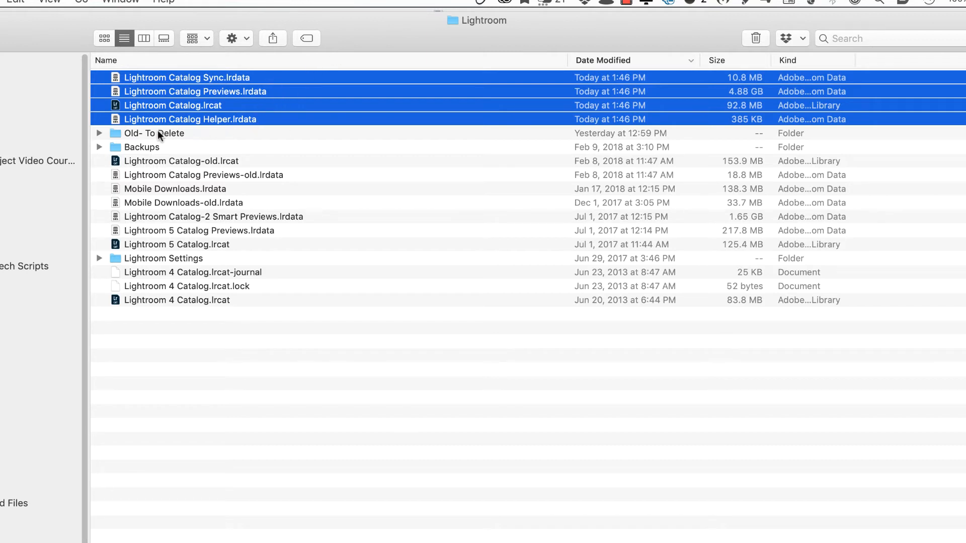
mouse_move(181, 76)
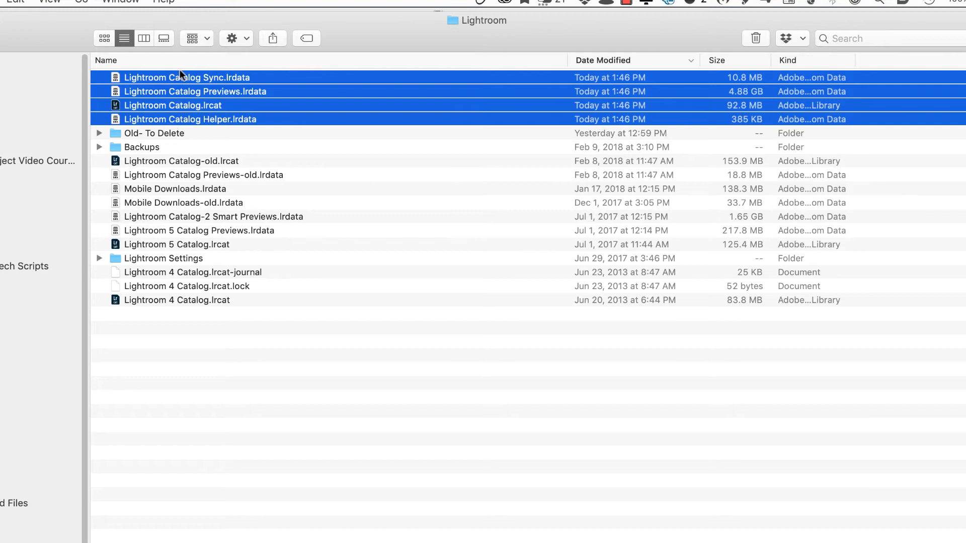
mouse_move(261, 104)
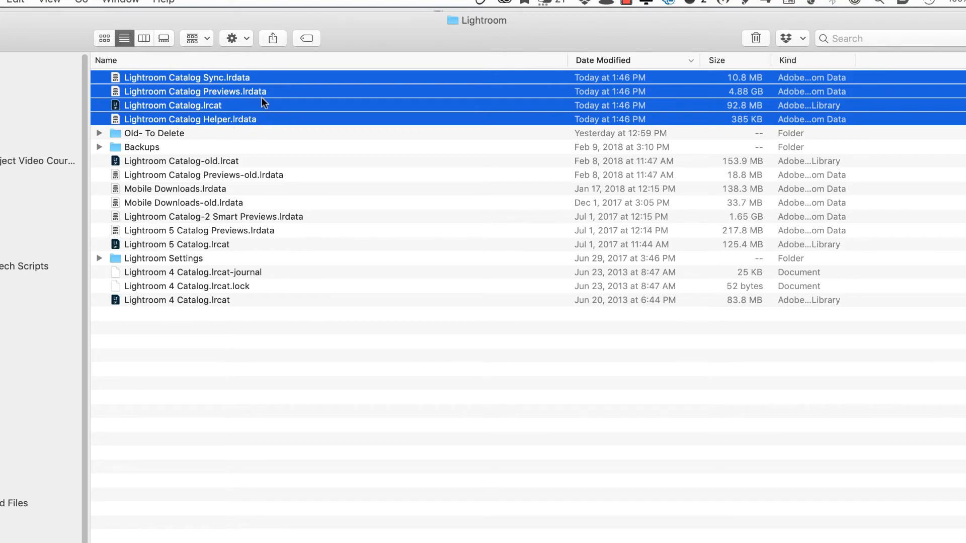
mouse_move(229, 94)
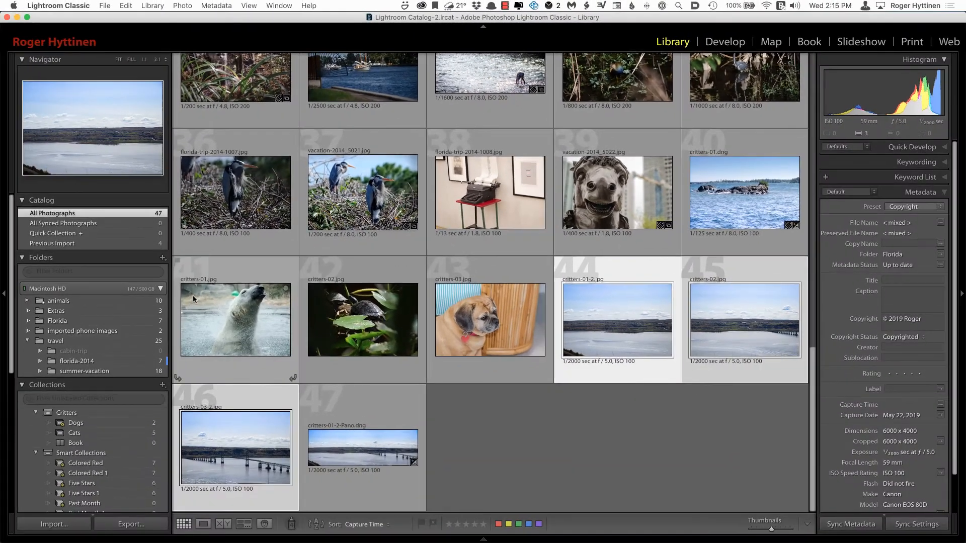
In Export, check Facebook Preset, Instagram and My JPEG Preset together, then cancel without exporting.
left_click(105, 6)
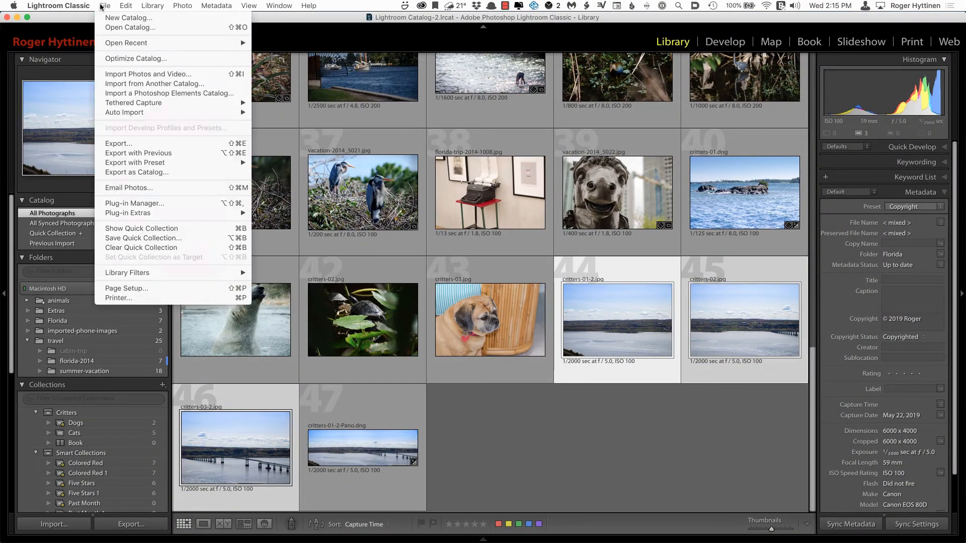
mouse_move(128, 144)
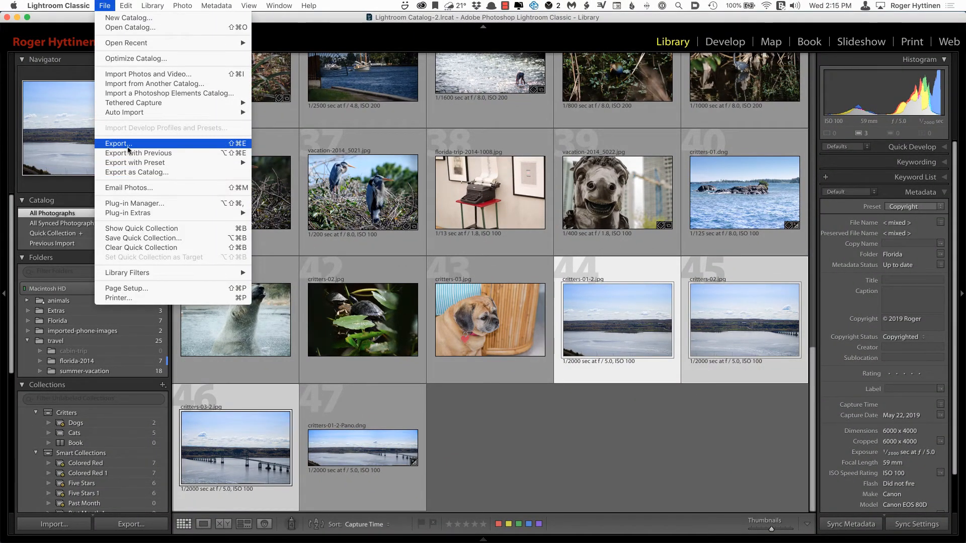
left_click(122, 143)
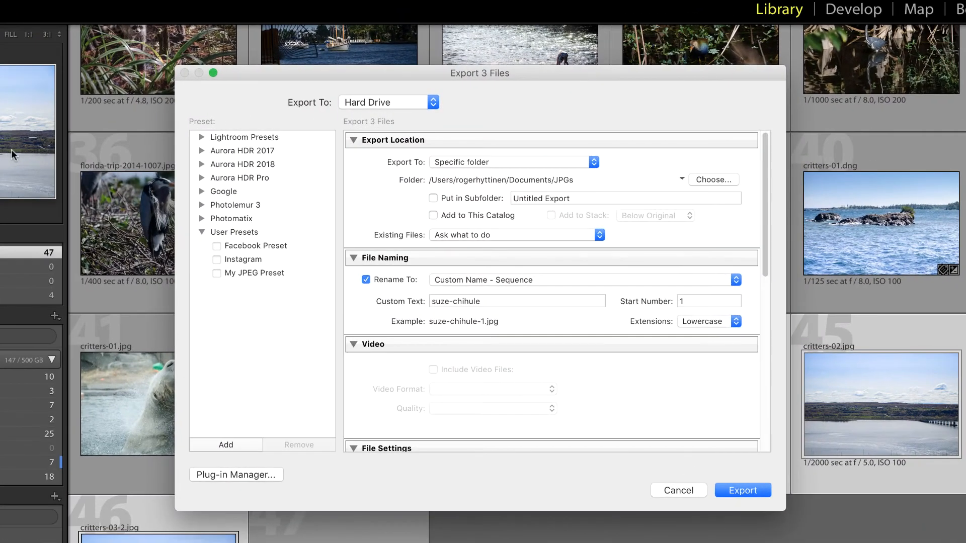
mouse_move(232, 281)
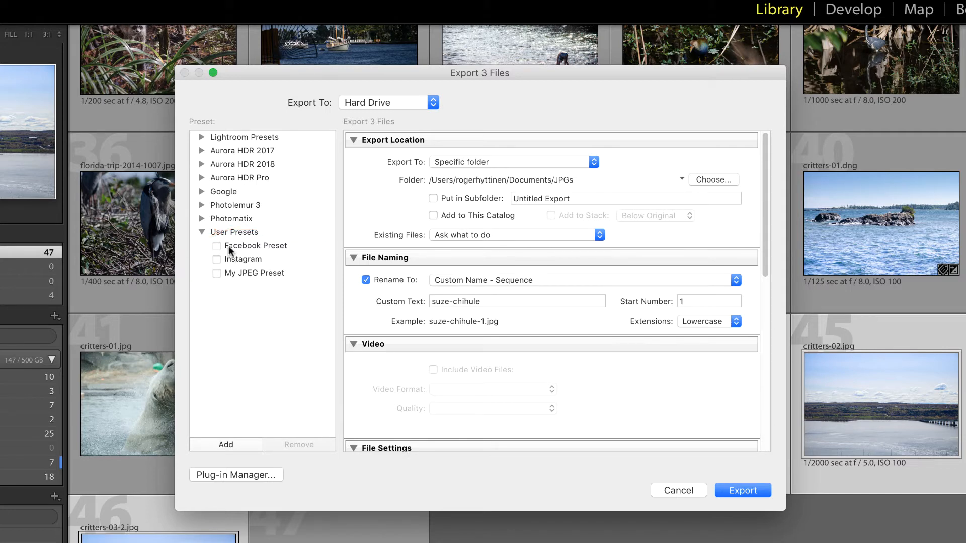
mouse_move(213, 285)
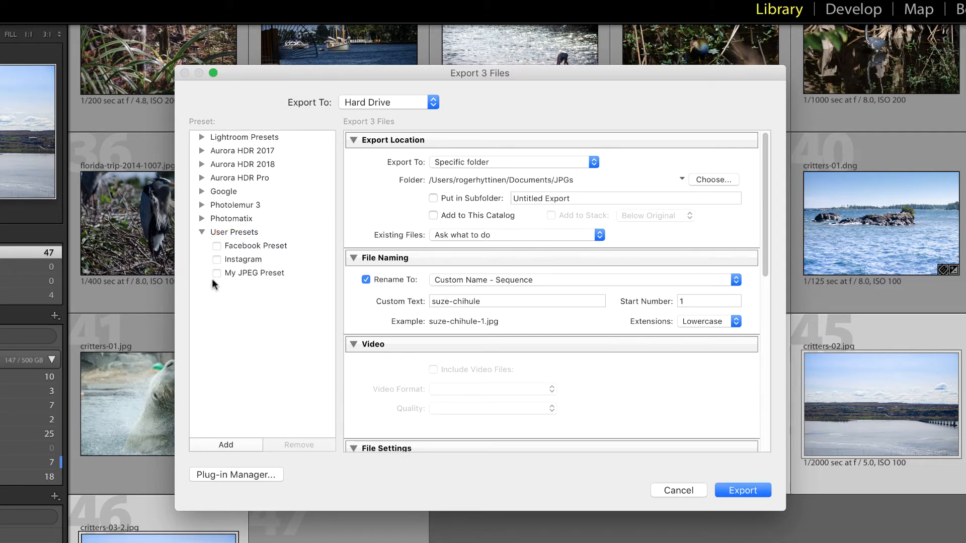
mouse_move(313, 296)
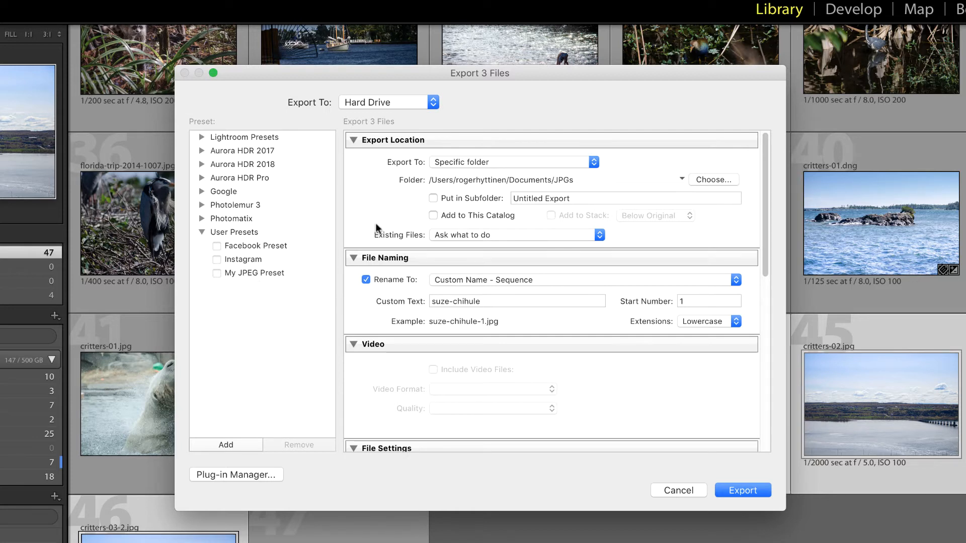
mouse_move(278, 264)
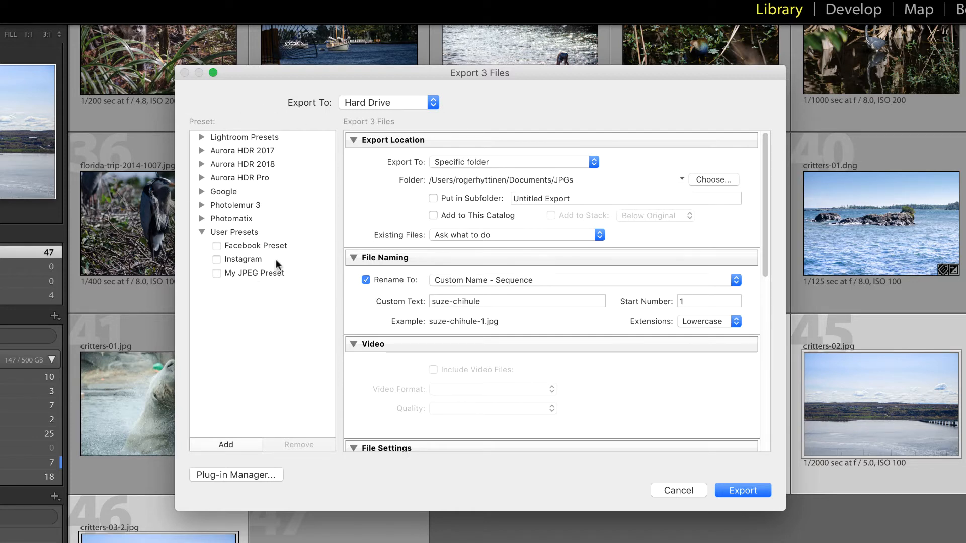
mouse_move(272, 261)
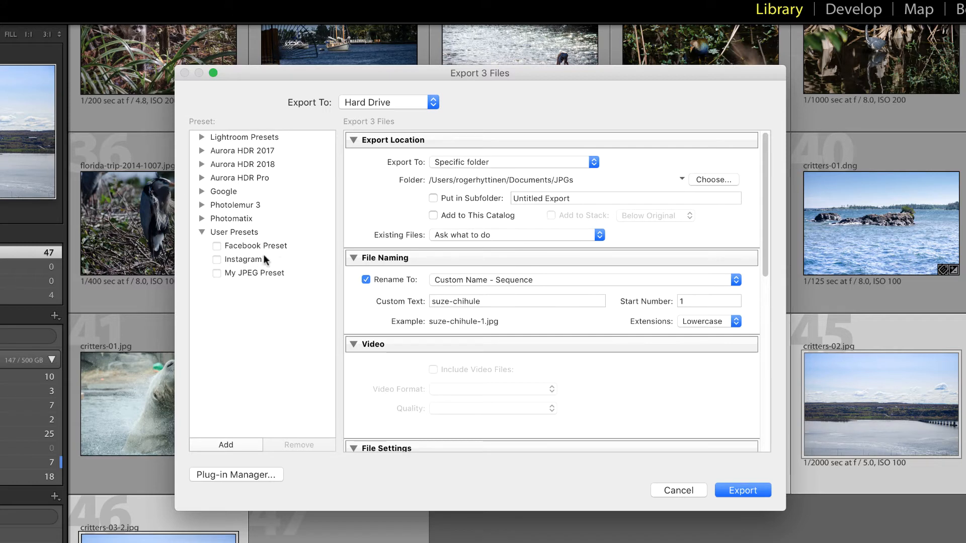
mouse_move(281, 296)
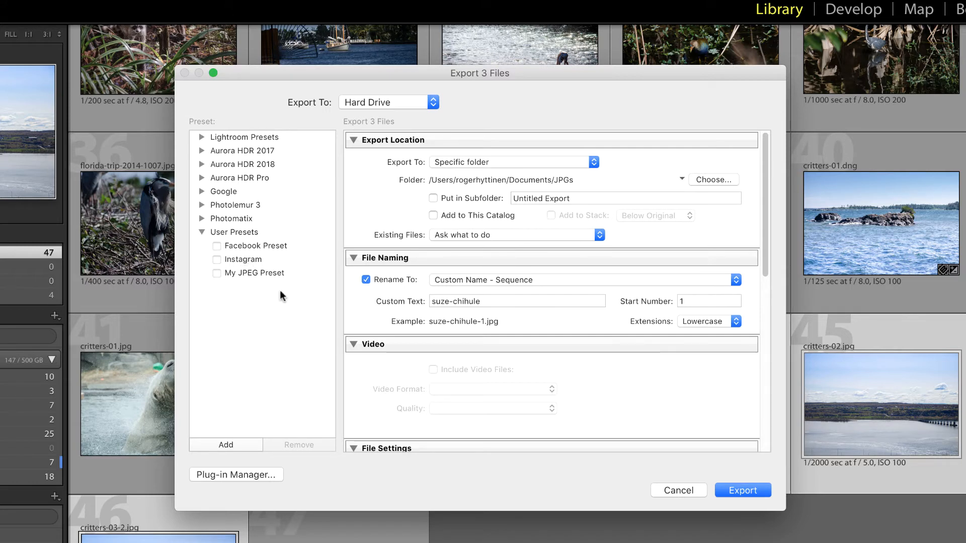
mouse_move(217, 250)
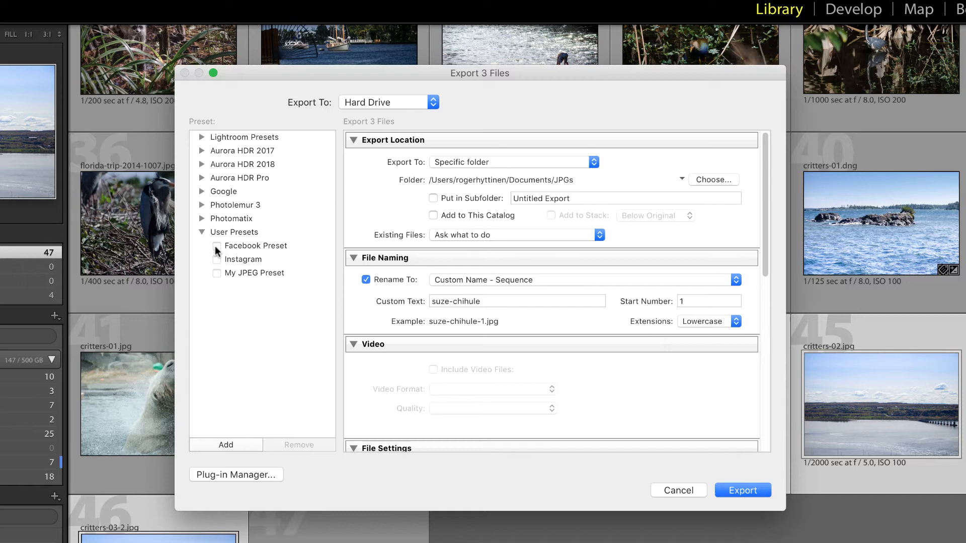
left_click(216, 273)
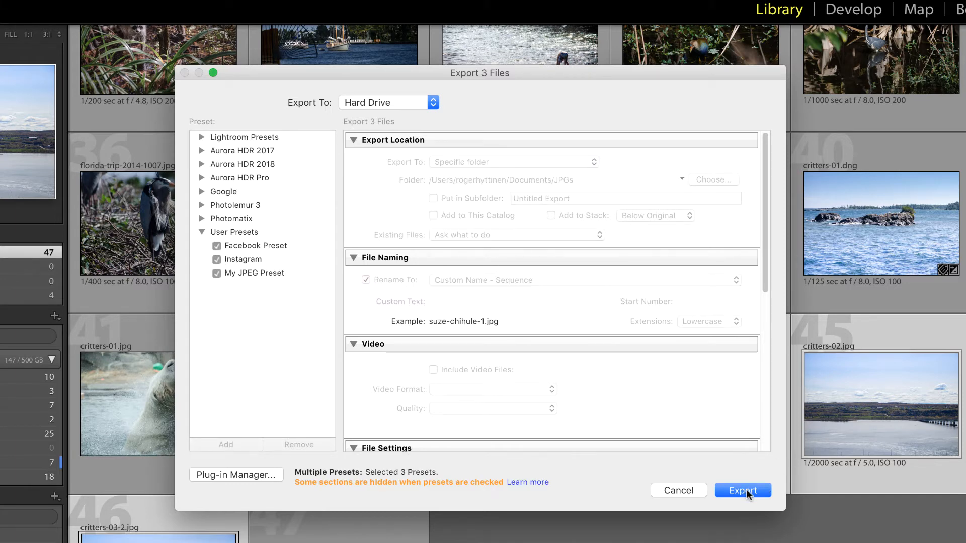
mouse_move(691, 440)
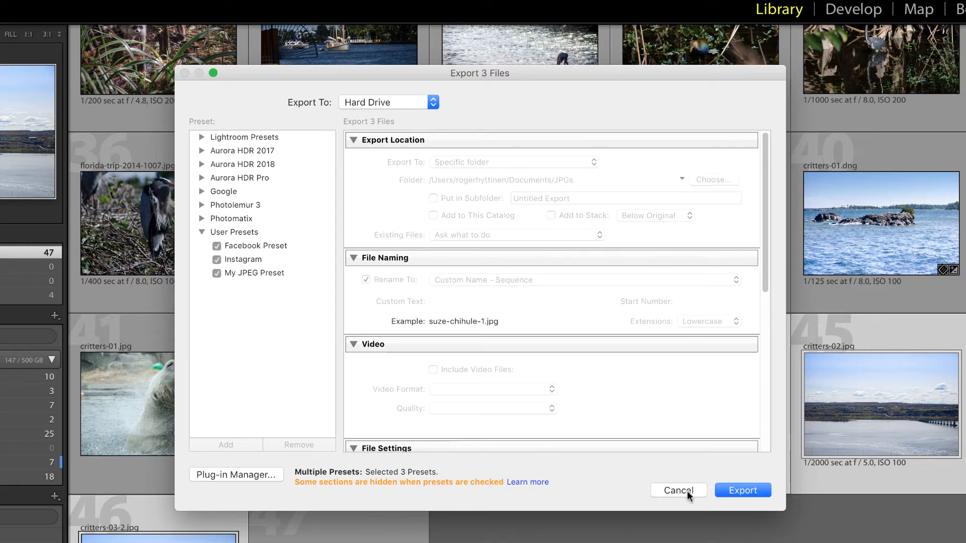
left_click(677, 490)
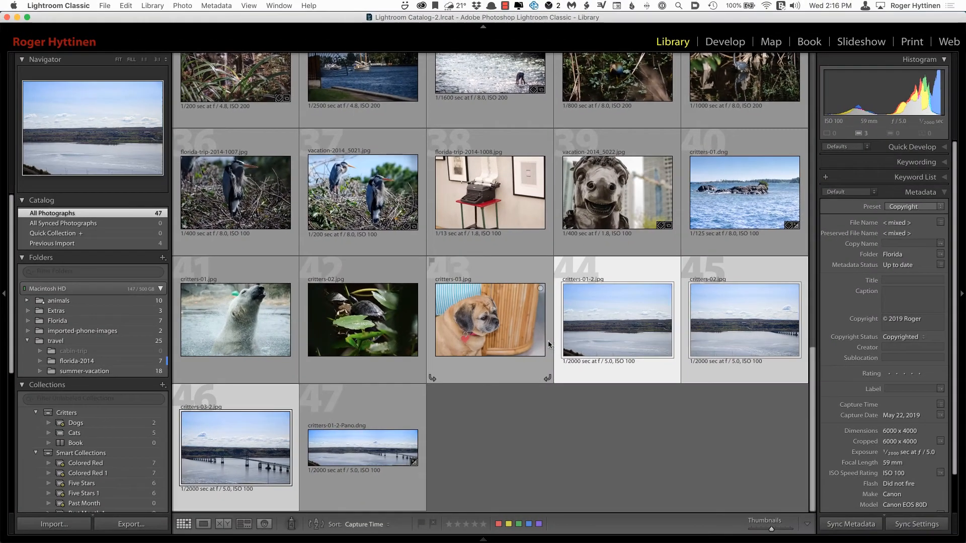
mouse_move(330, 273)
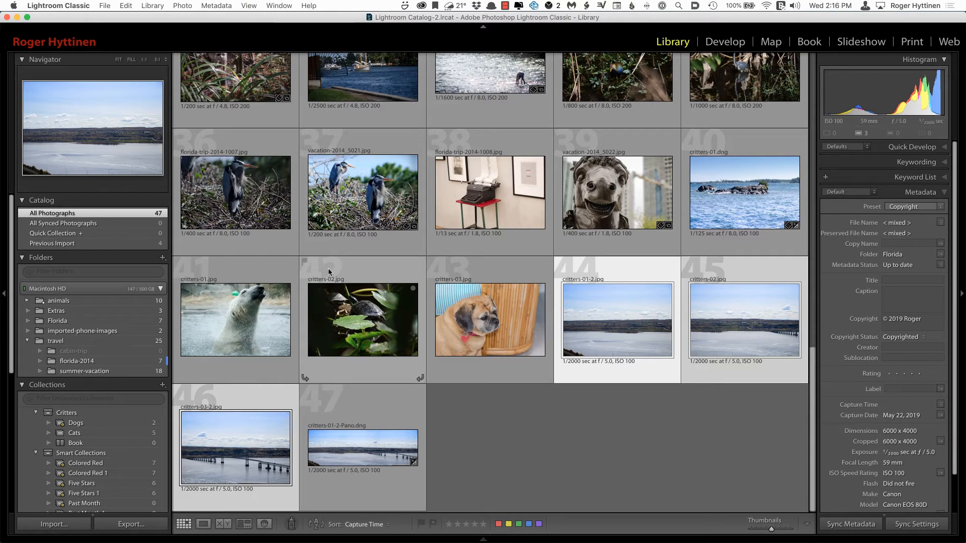
Select only critters-01.dng, the rocky island photo, and switch to Develop.
left_click(743, 191)
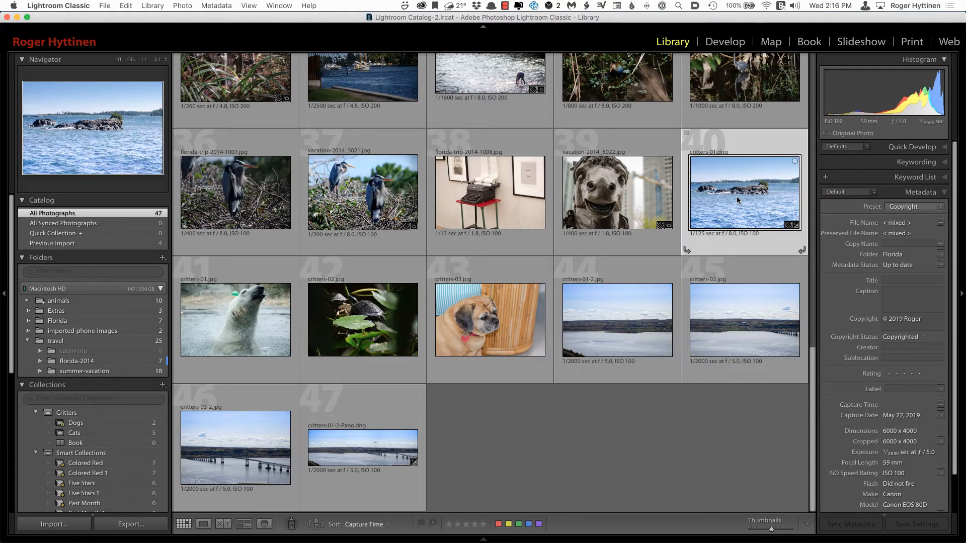
left_click(743, 191)
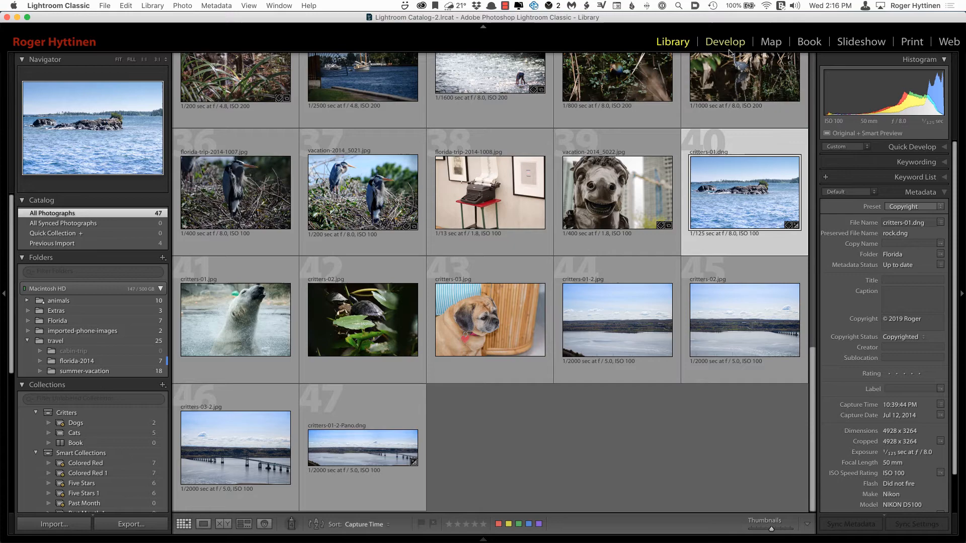
left_click(724, 42)
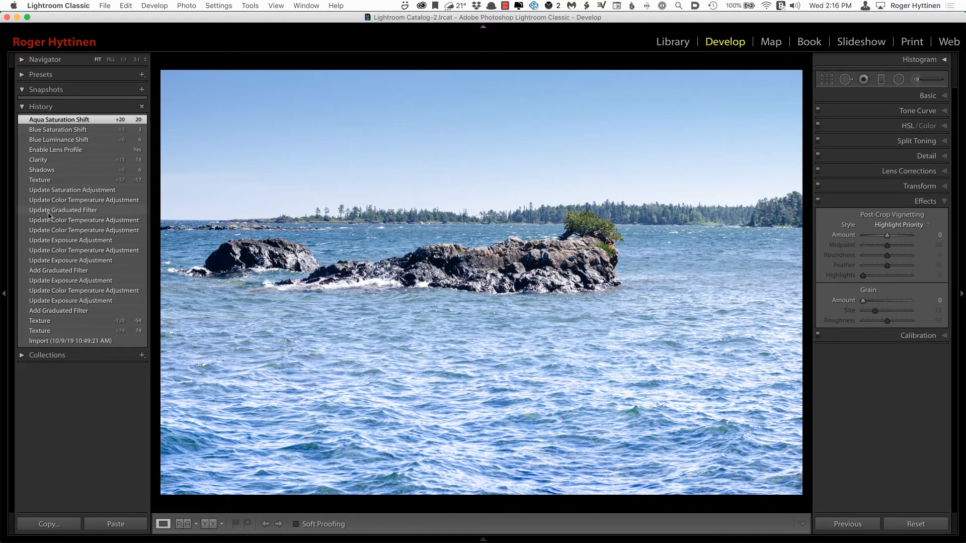
mouse_move(66, 194)
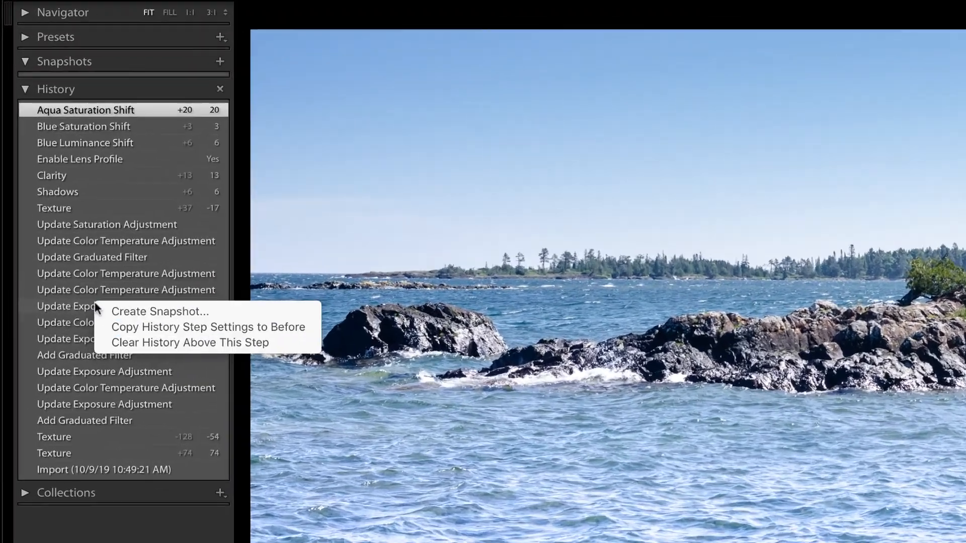
mouse_move(298, 391)
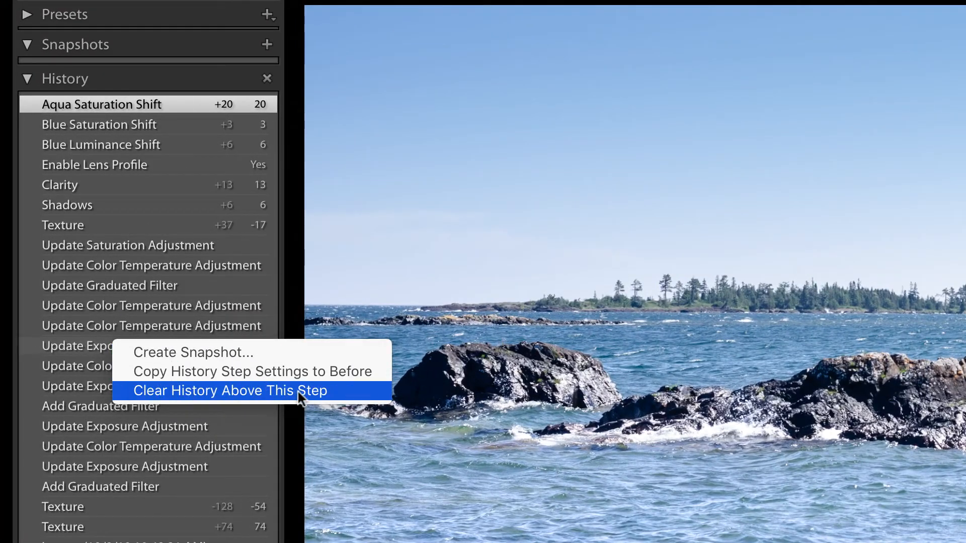
mouse_move(302, 395)
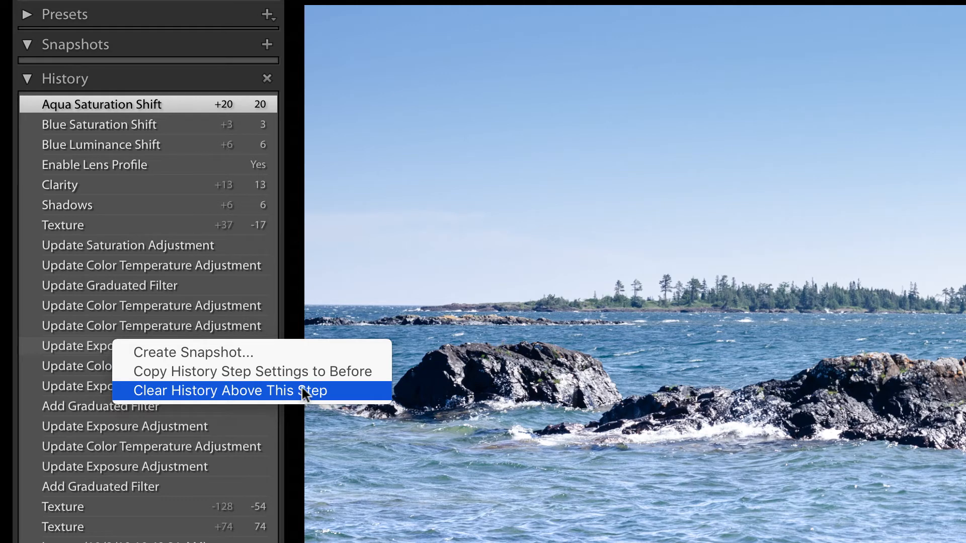
mouse_move(228, 265)
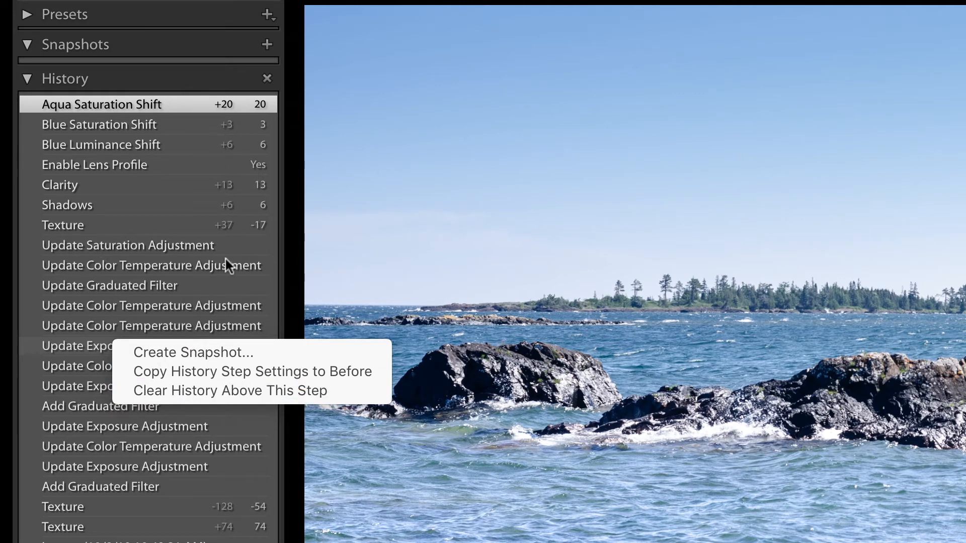
mouse_move(93, 333)
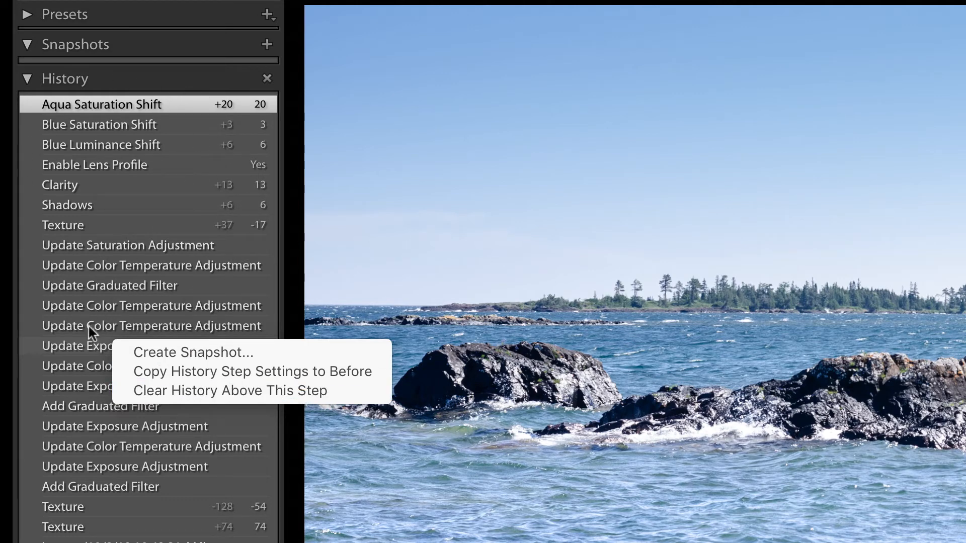
mouse_move(113, 339)
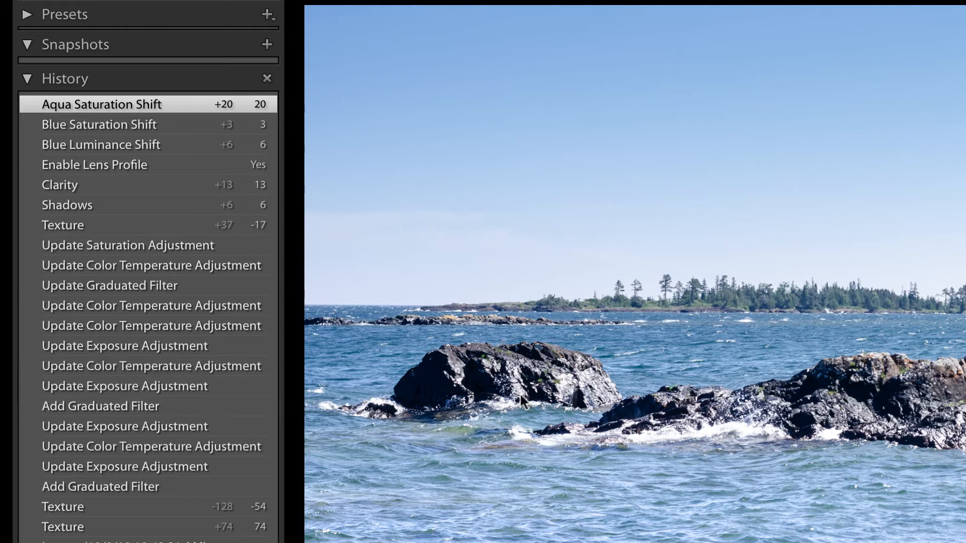
mouse_move(613, 491)
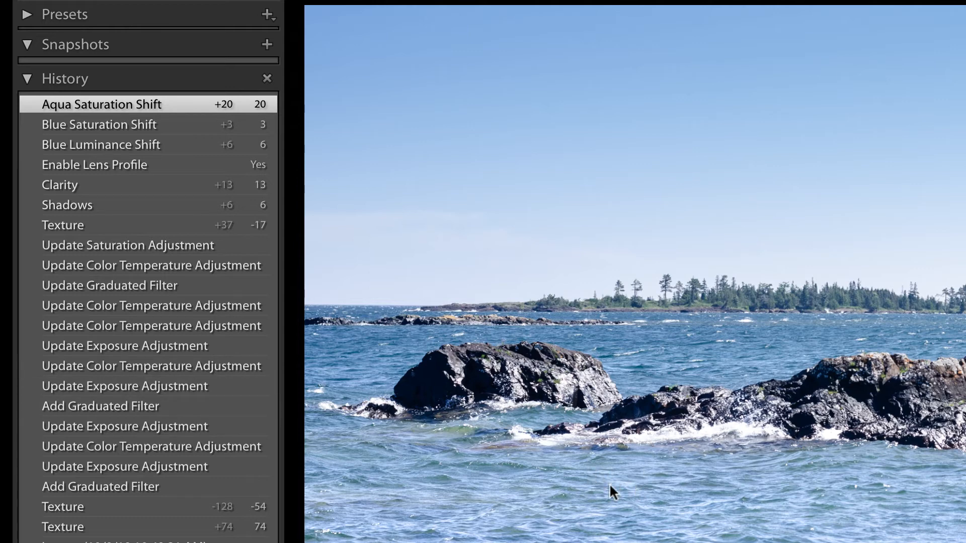
mouse_move(596, 492)
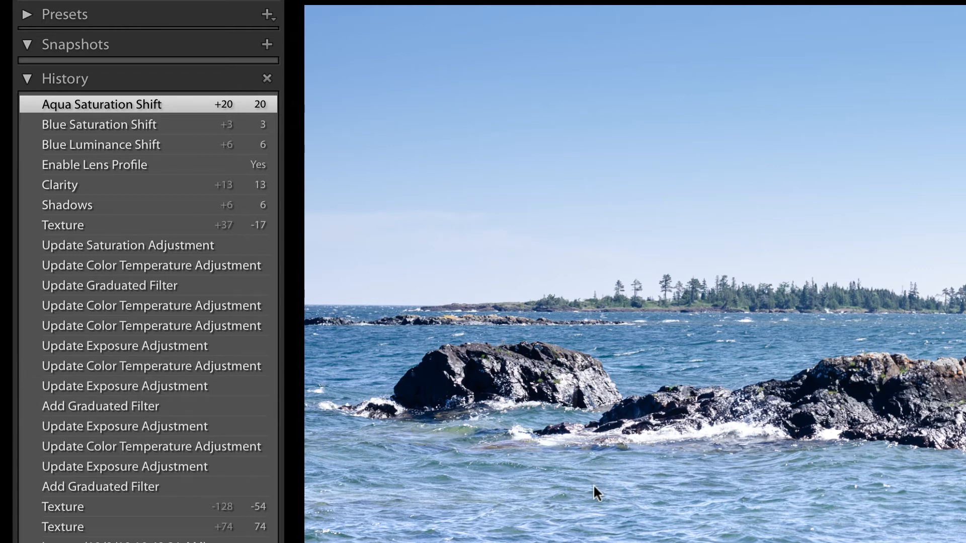
mouse_move(273, 386)
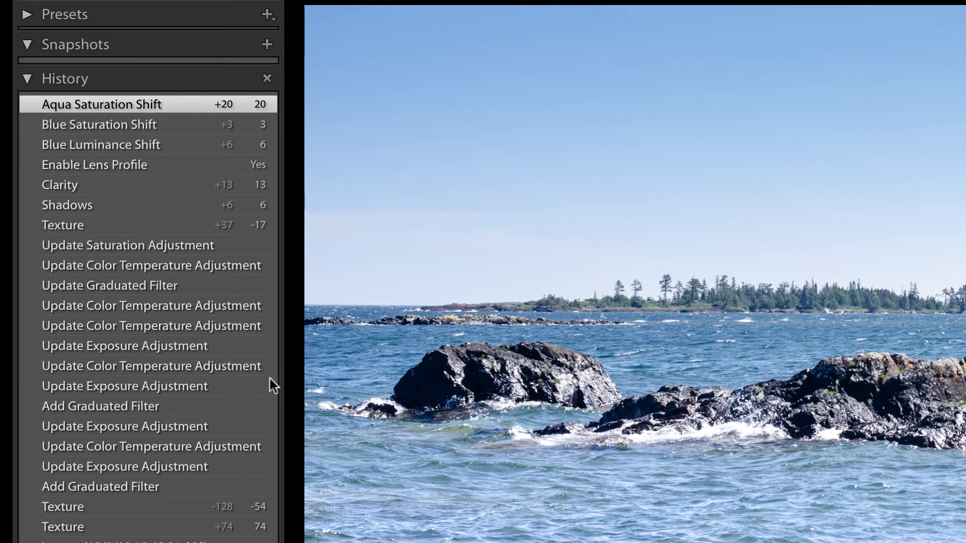
Clear History Above an earlier Update Color Temperature Adjustment step, leaving ten steps.
right_click(152, 366)
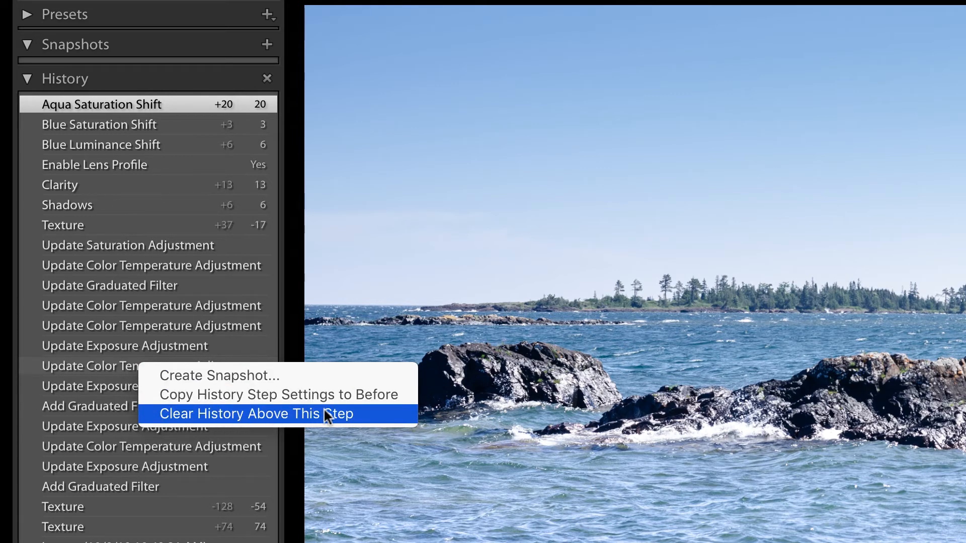
left_click(252, 414)
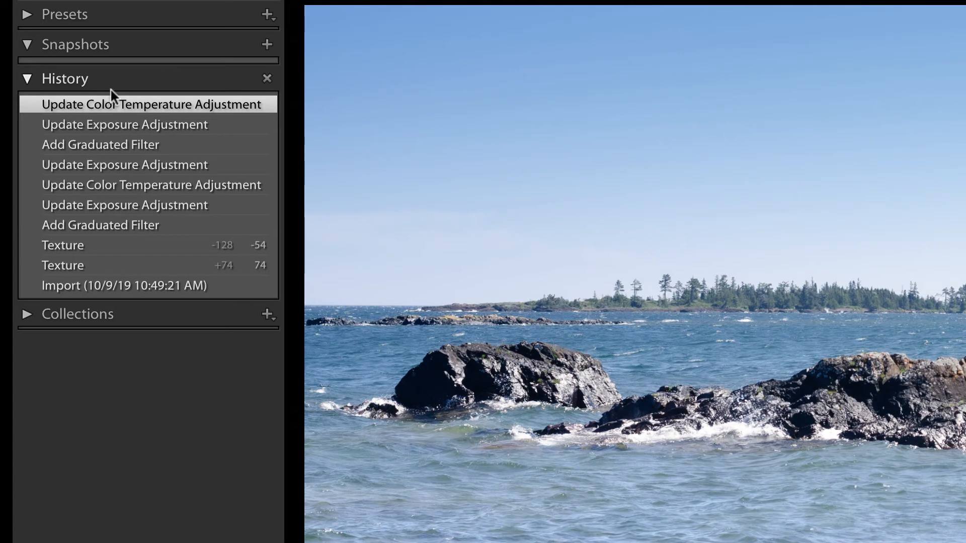
mouse_move(166, 105)
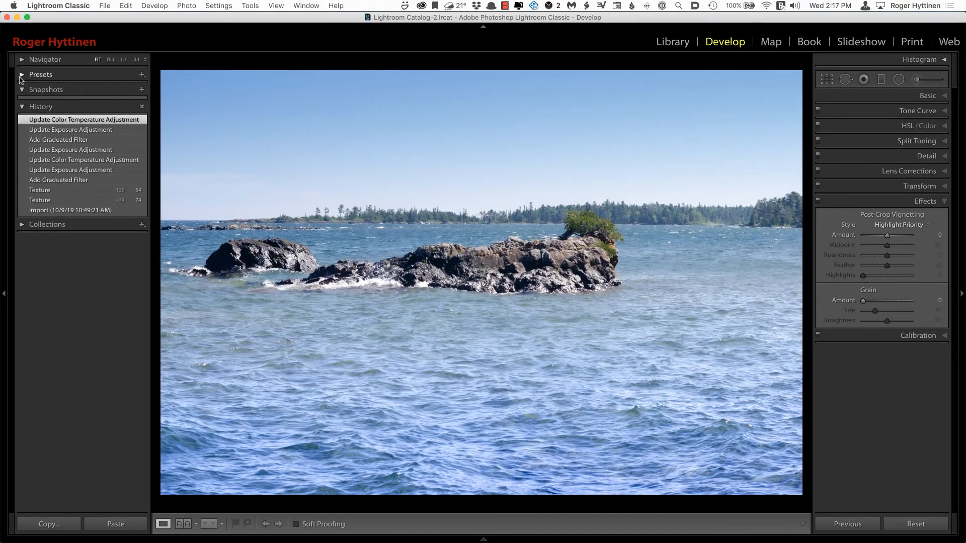
Export the Legendary Plop preset from Trey's Presets - Movie Night and save it to the JPGs folder.
left_click(21, 75)
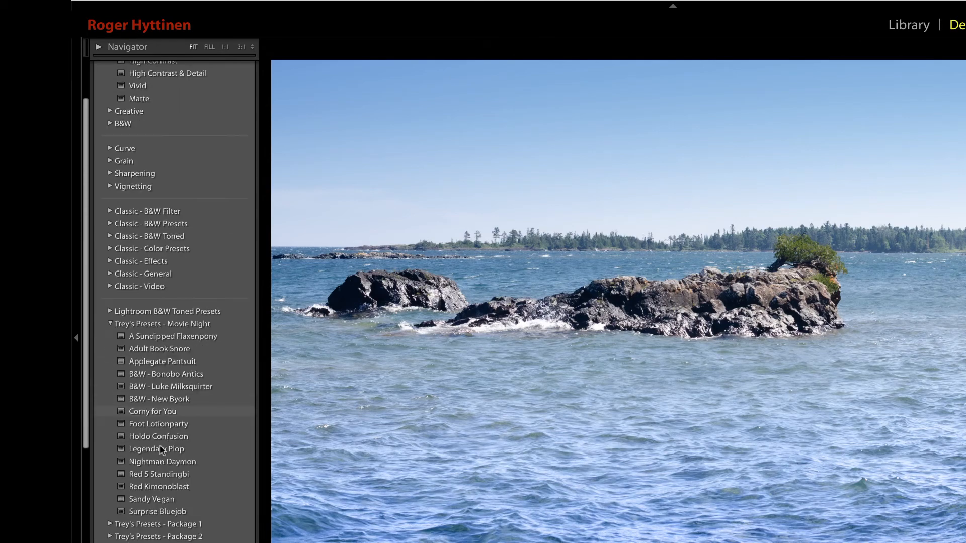
right_click(156, 448)
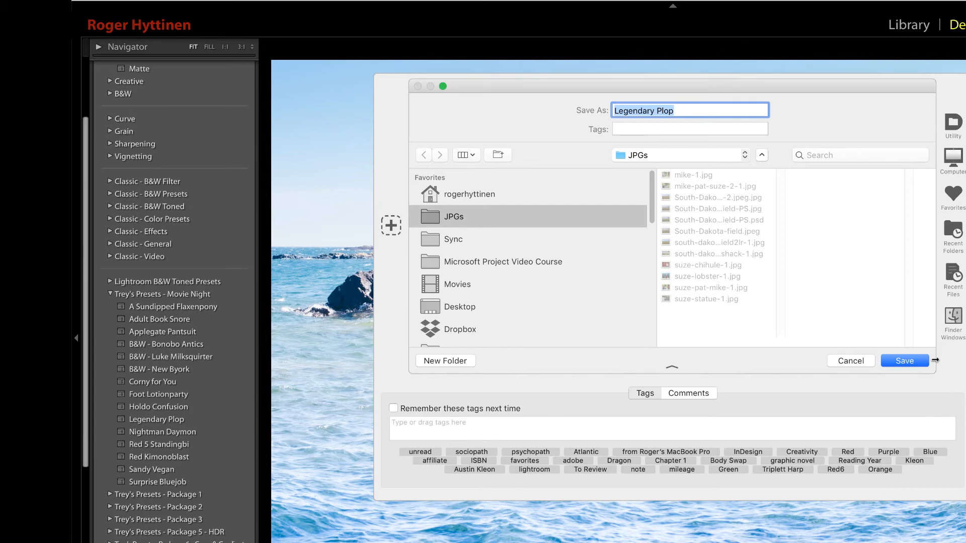
left_click(903, 360)
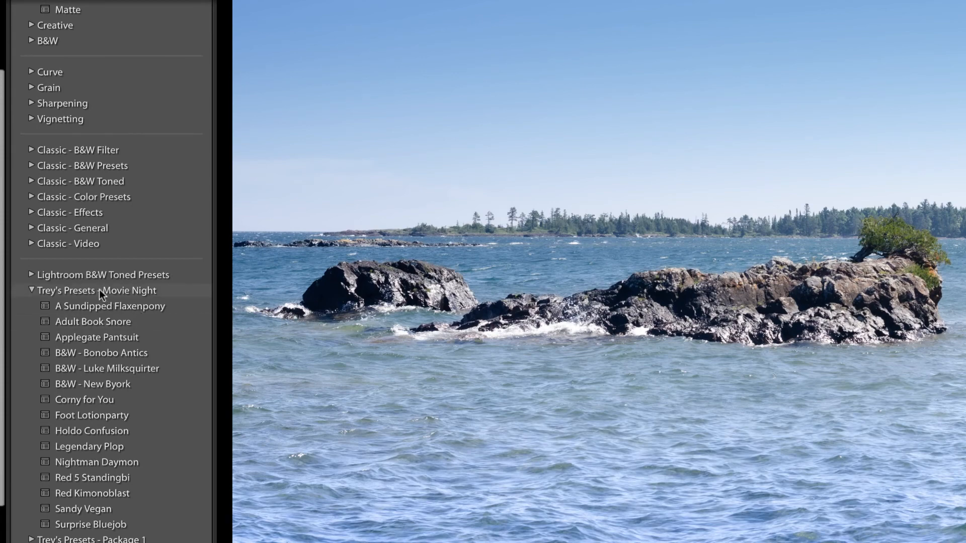
Export the whole Trey's Presets – Movie Night preset group via Export Group.
right_click(98, 290)
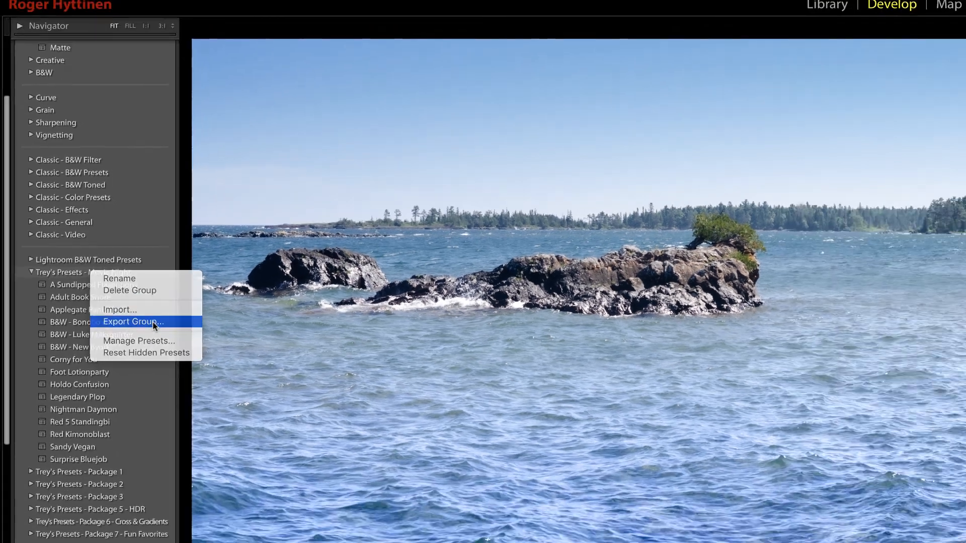
left_click(133, 321)
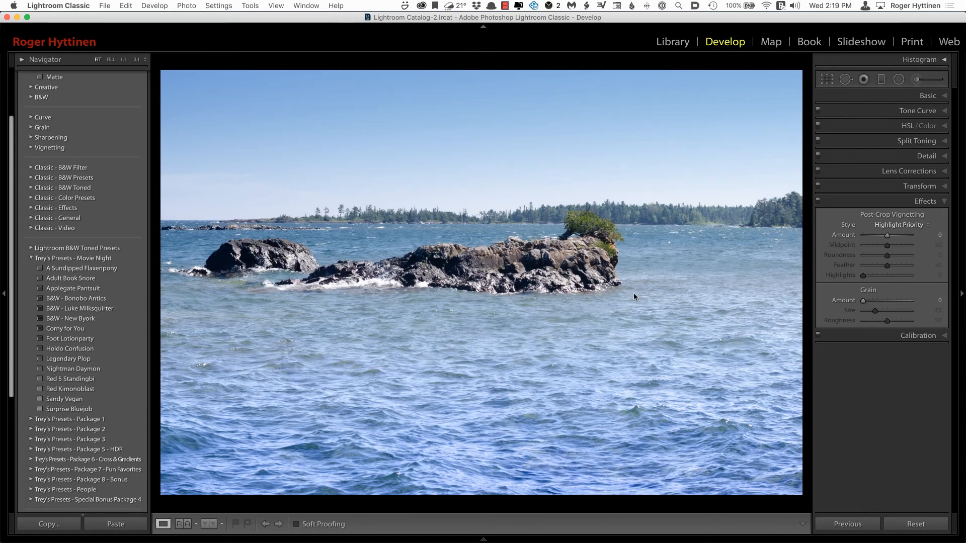
mouse_move(150, 127)
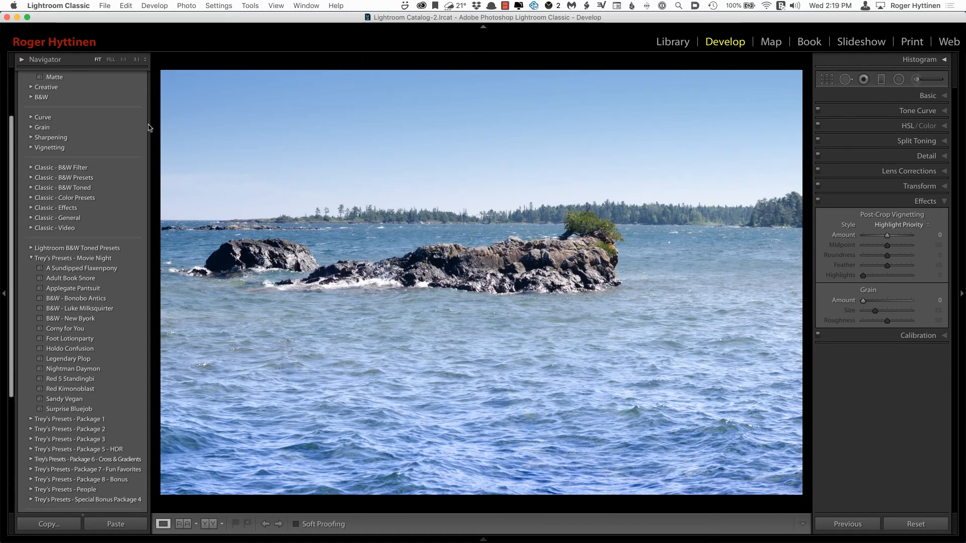